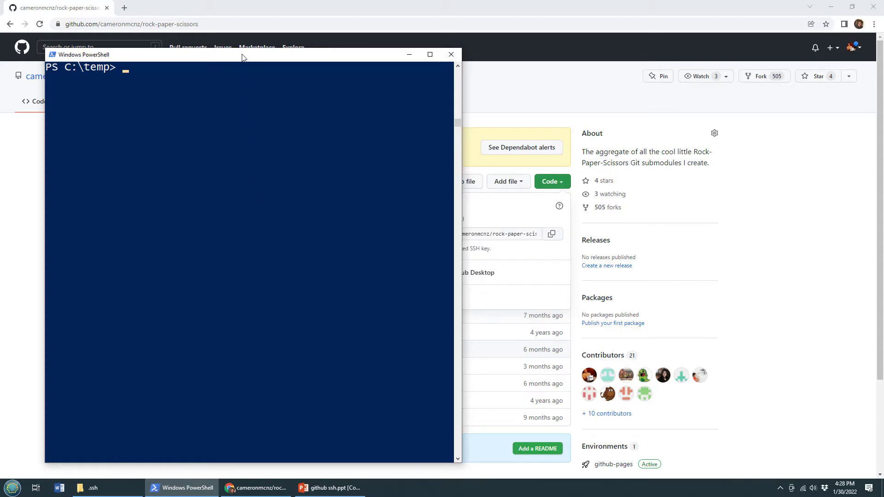
text(ssh)
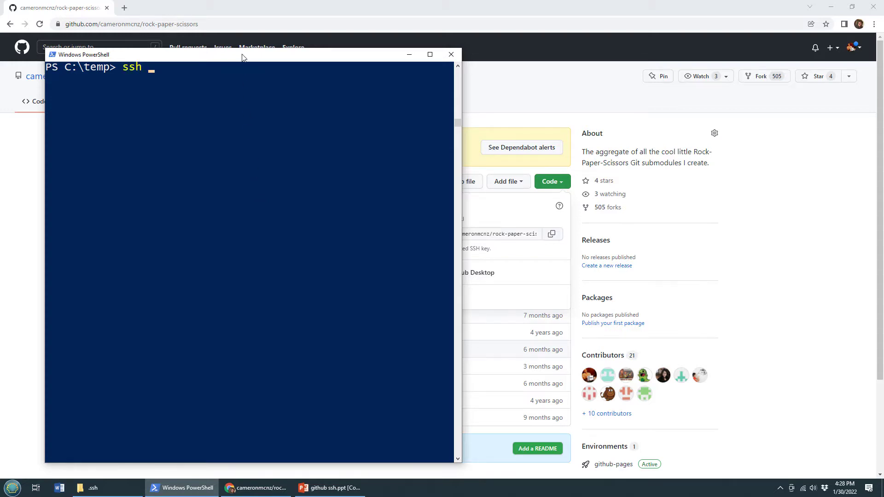
text(-T)
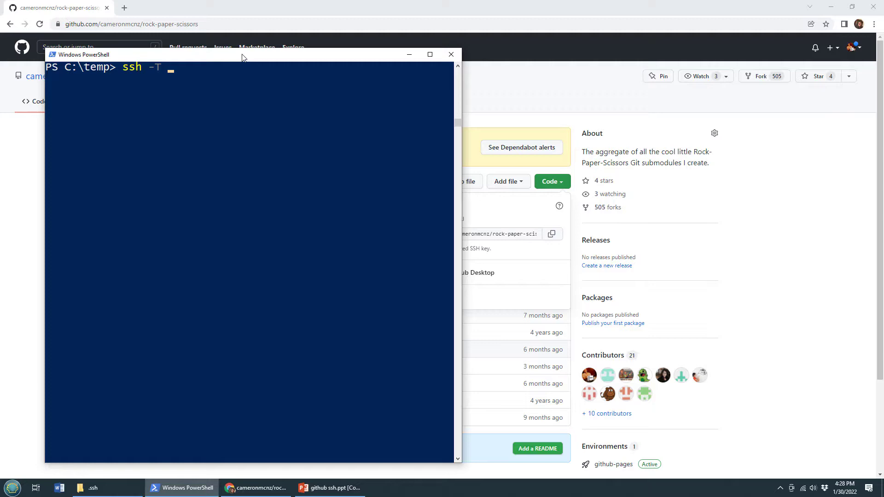
text(cameron)
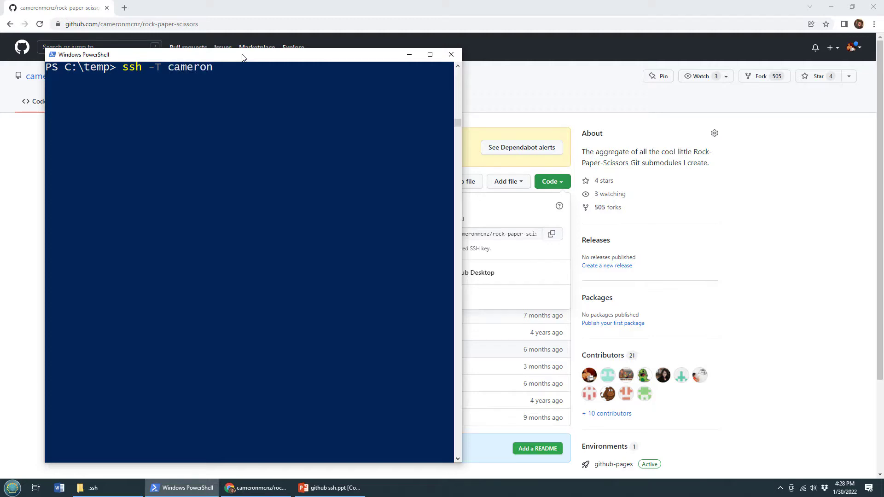
text(mcnz@)
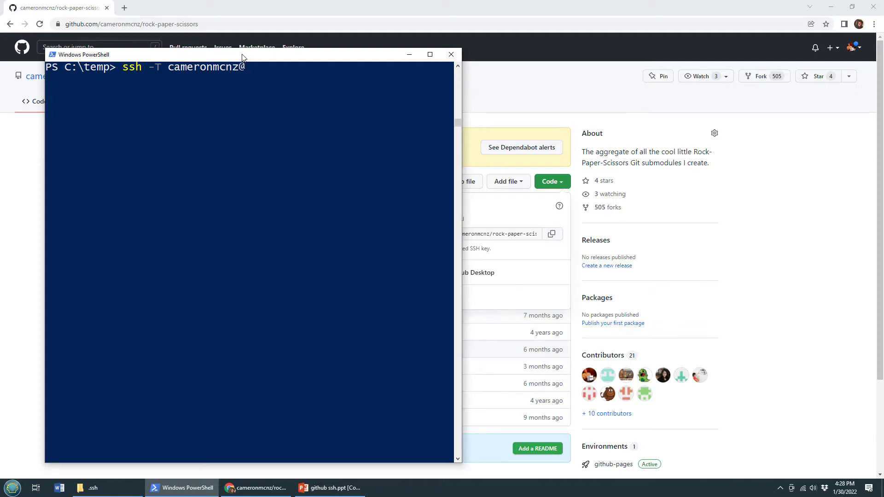
text(github.co)
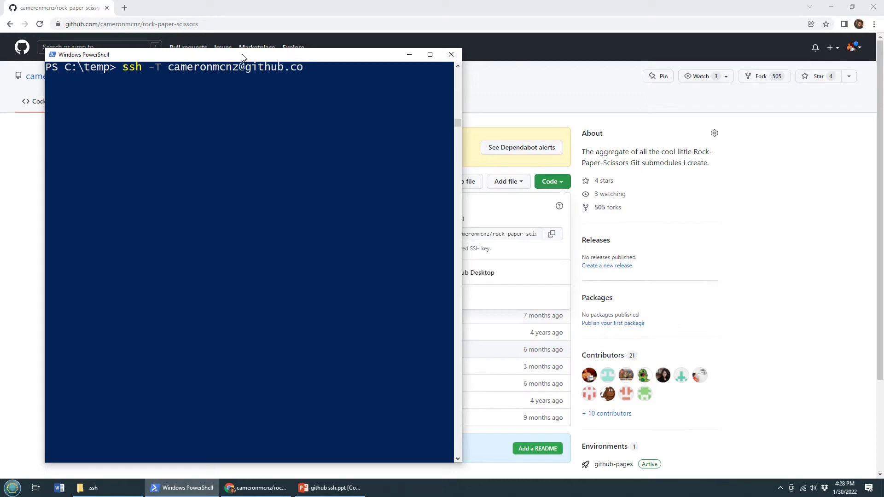
key(Enter)
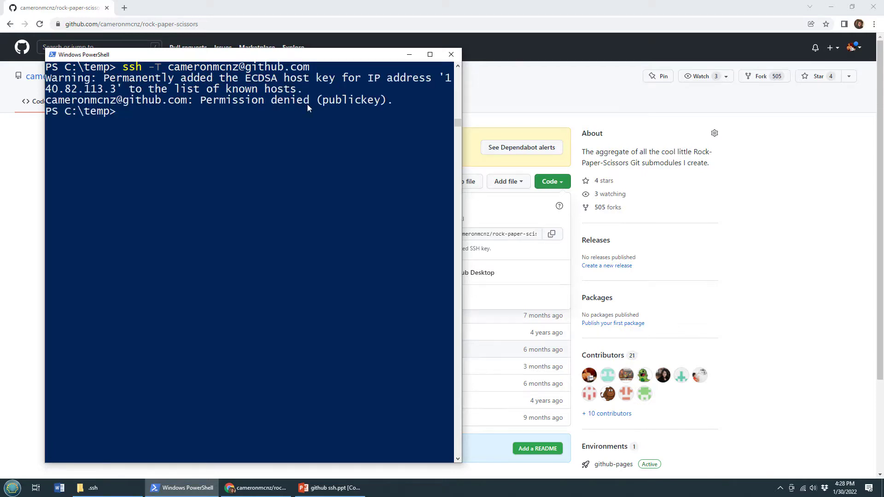
drag(200, 100, 316, 99)
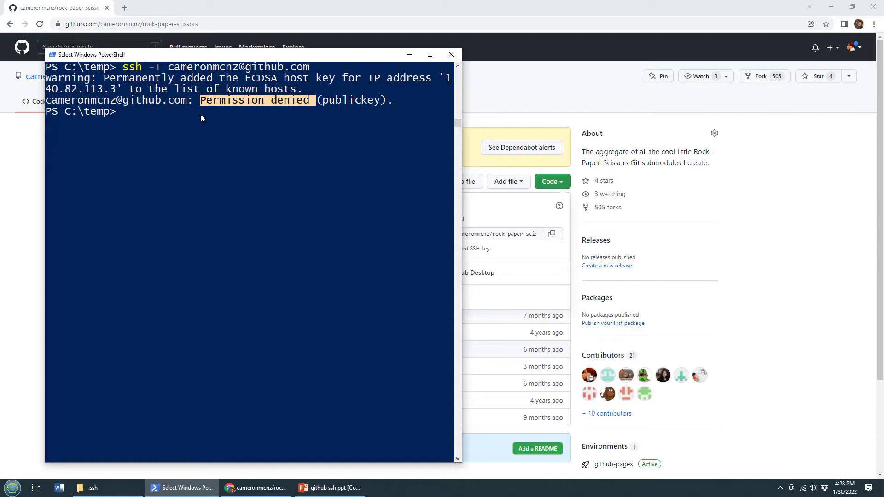
text(ssh -T cameronmcnz@github.com)
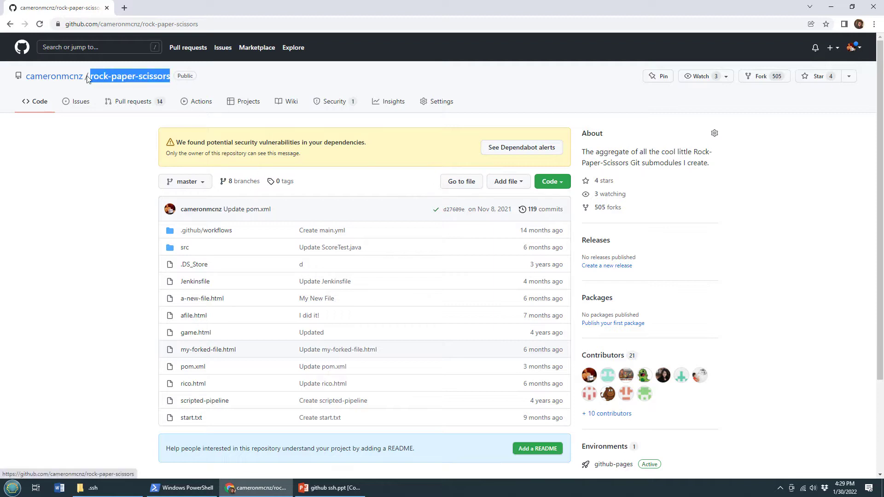
Git clone the rock-paper-scissors SSH address and highlight the public-key permission denied failure.
click(552, 181)
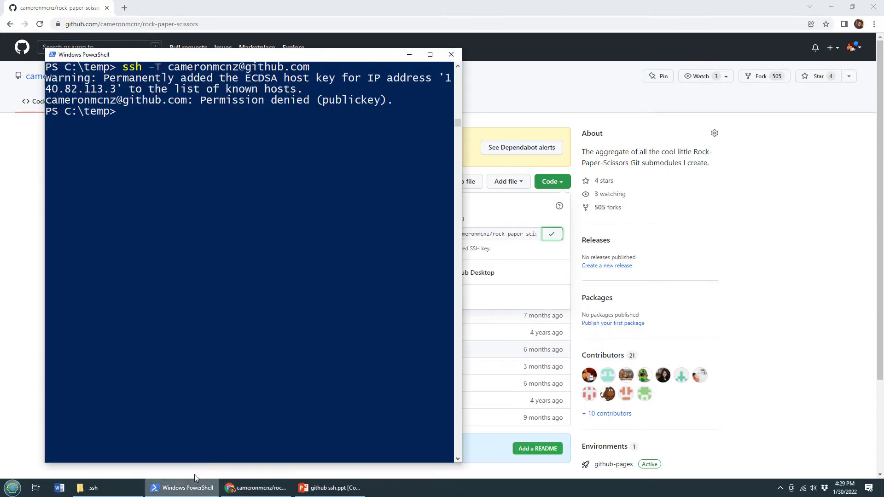
text(git clone git@github.com:cameronmcnz/rock-paper-scissors.git)
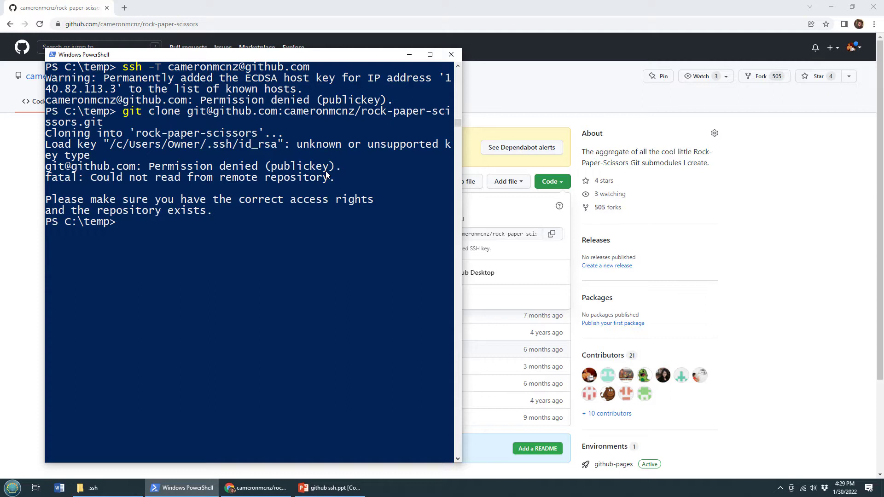
drag(217, 166, 341, 166)
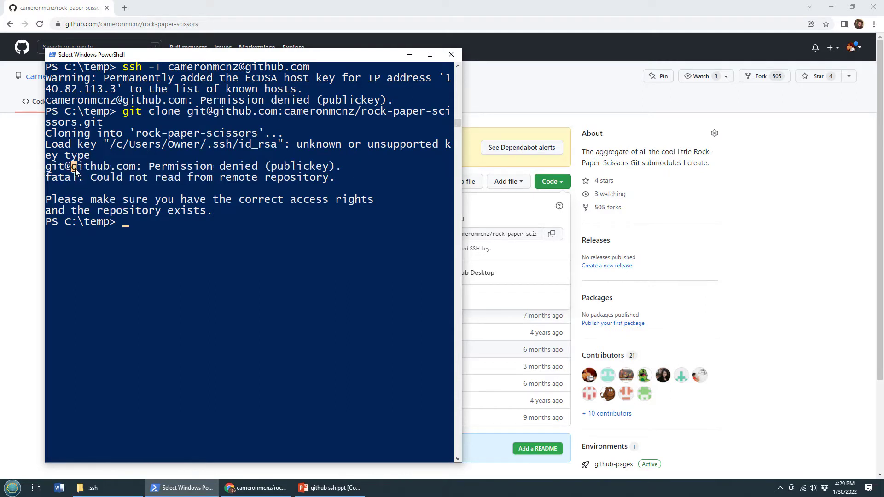
double_click(72, 166)
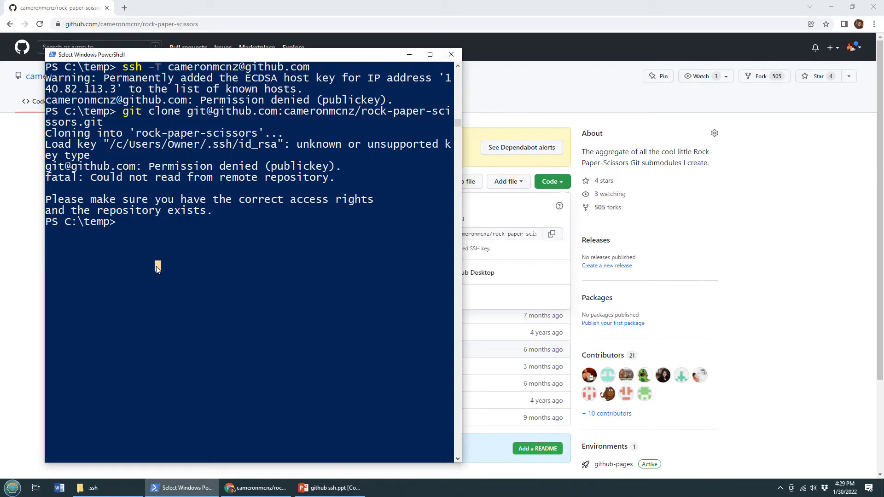
Browse File Explorer to C:\Users\Owner\.ssh showing id_rsa, id_rsa.pub and known_hosts.
click(90, 488)
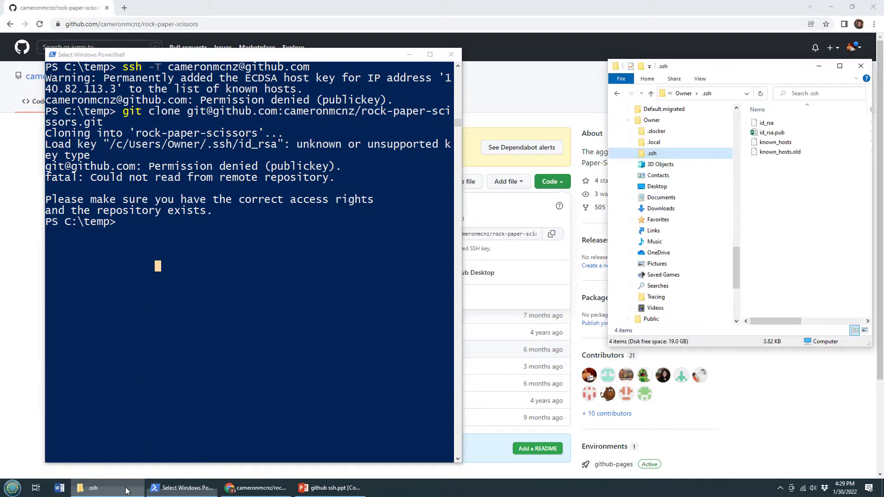
click(770, 132)
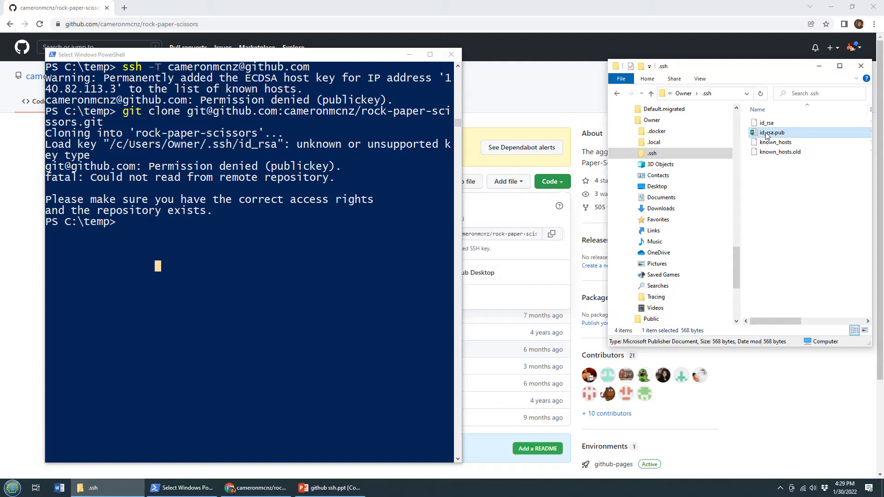
mouse_move(769, 139)
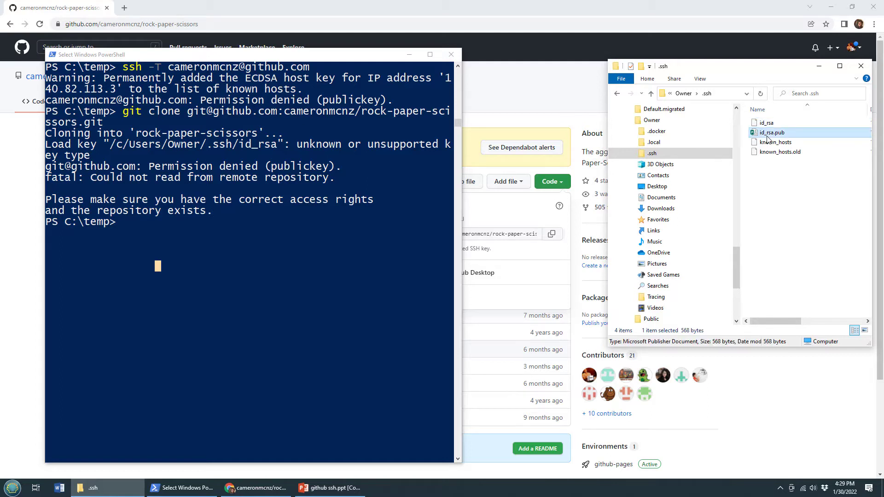
click(764, 122)
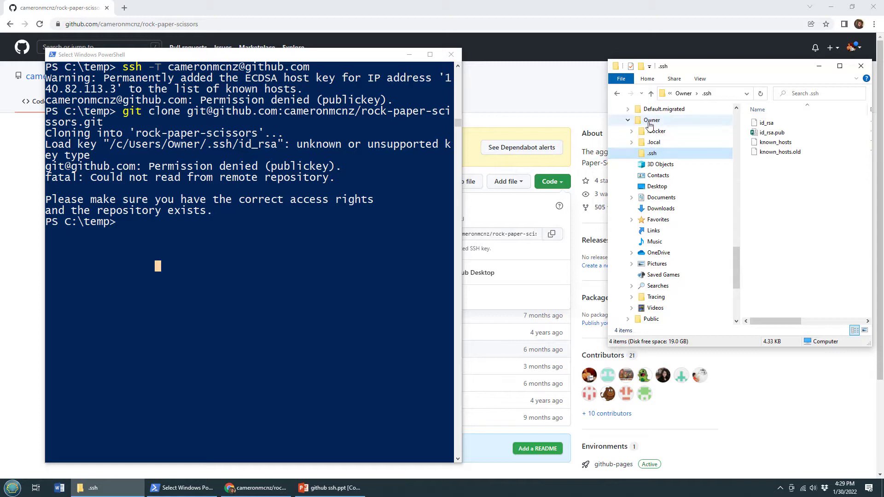
click(651, 119)
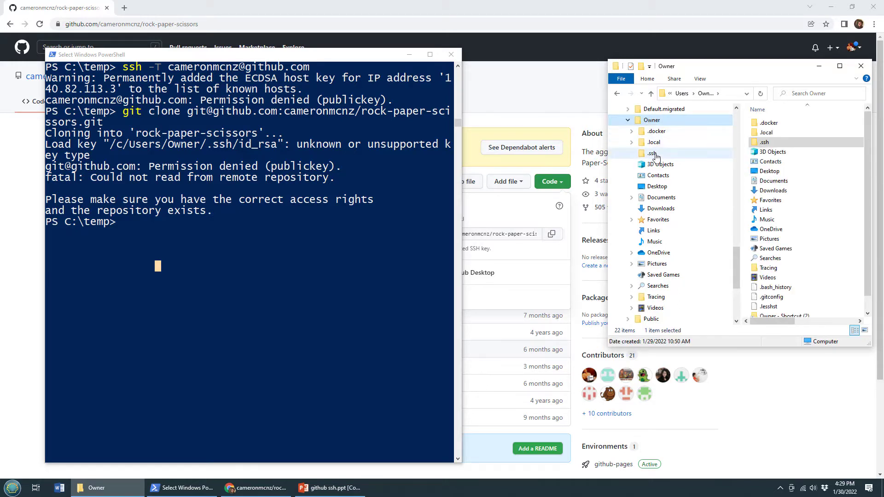
double_click(652, 152)
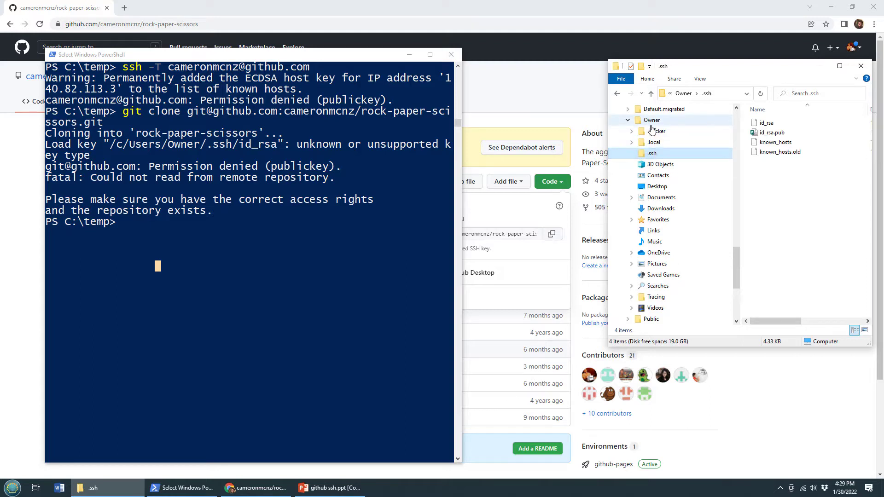
click(651, 120)
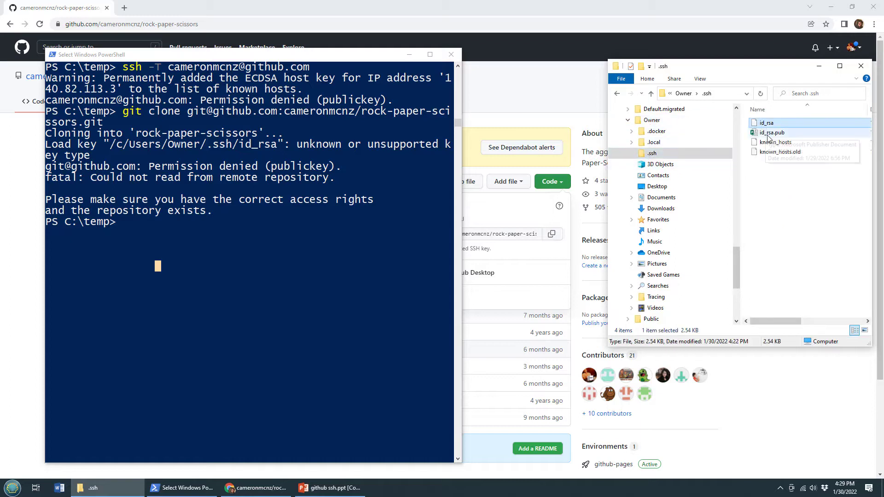
Edit id_rsa.pub with Notepad++ from its context menu.
click(772, 132)
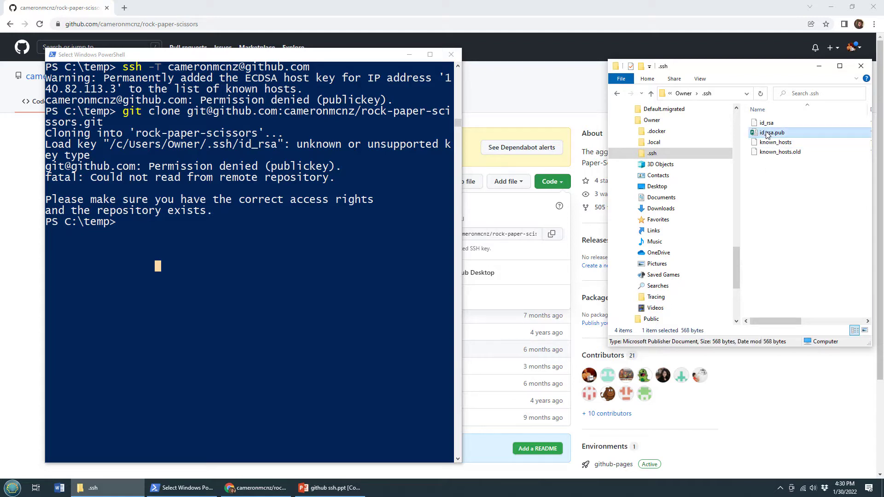
right_click(769, 132)
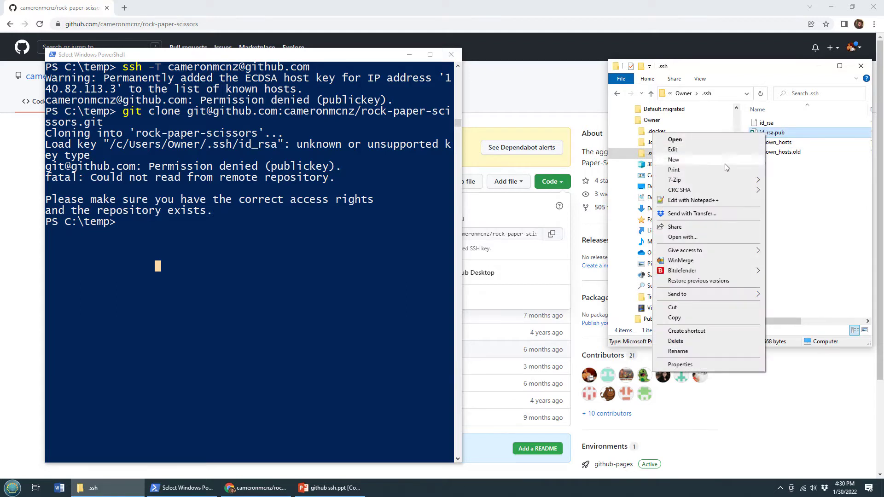
click(693, 201)
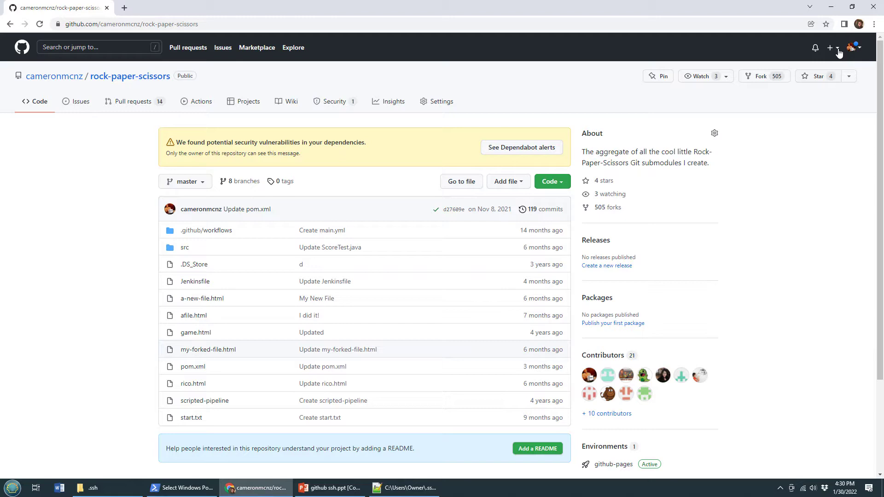
Navigate from the avatar menu to the account's SSH and GPG keys settings page.
click(855, 47)
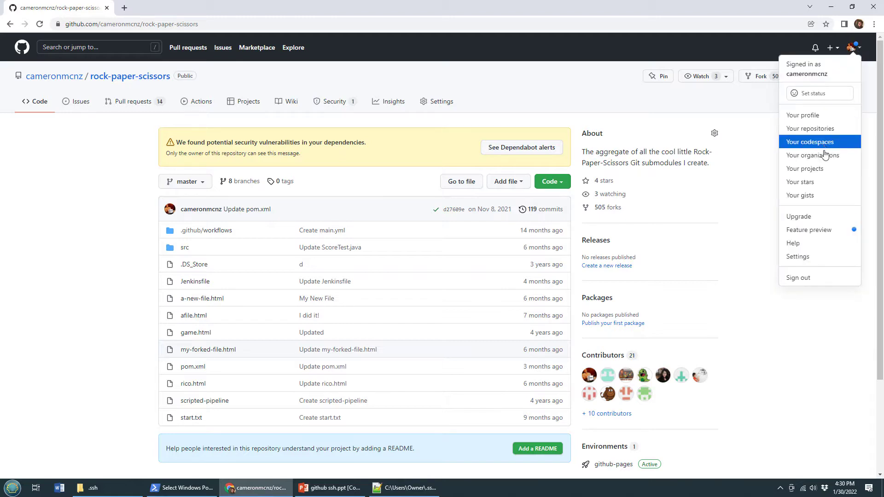
click(803, 115)
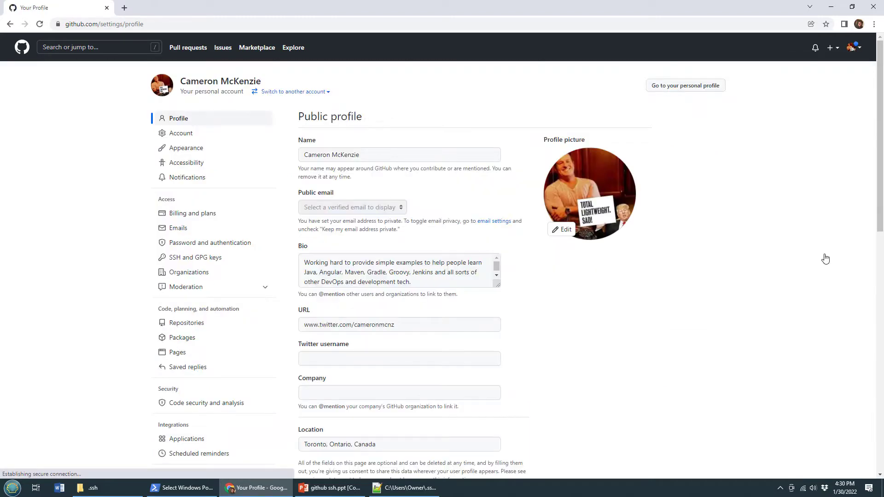
click(196, 258)
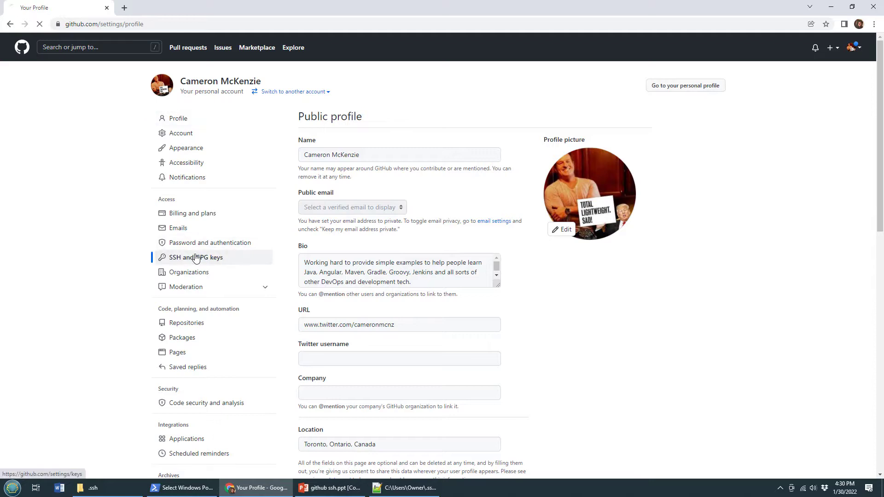
click(195, 258)
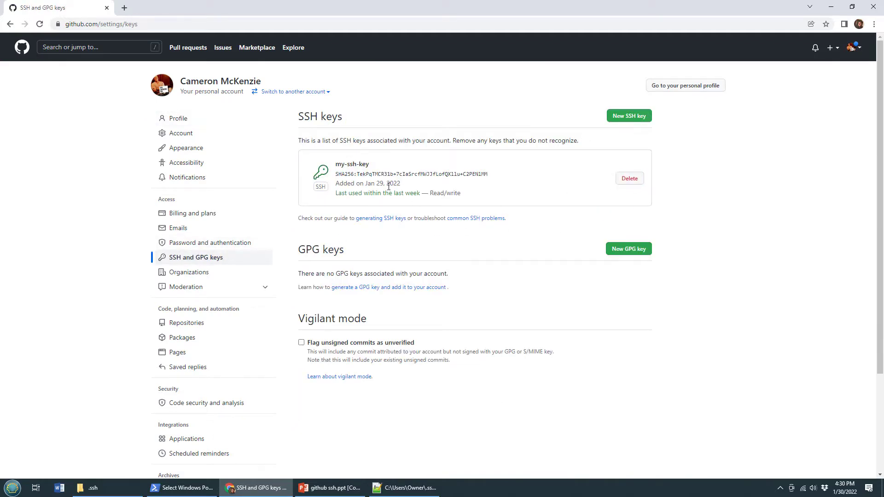
double_click(352, 164)
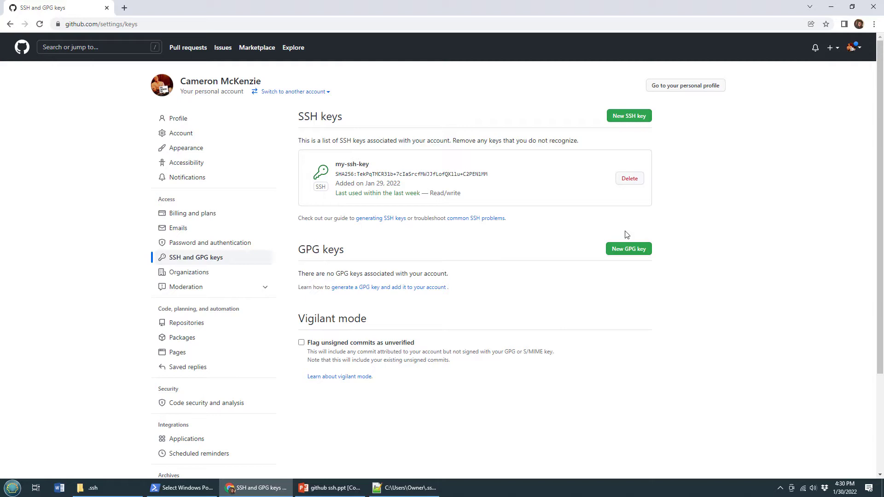
mouse_move(422, 192)
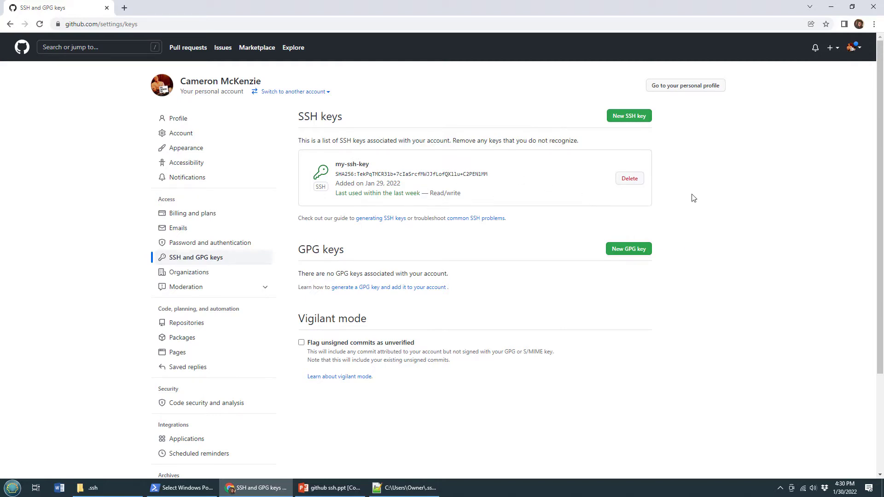
Delete my-ssh-key and confirm its permanent removal, leaving no SSH keys.
click(630, 178)
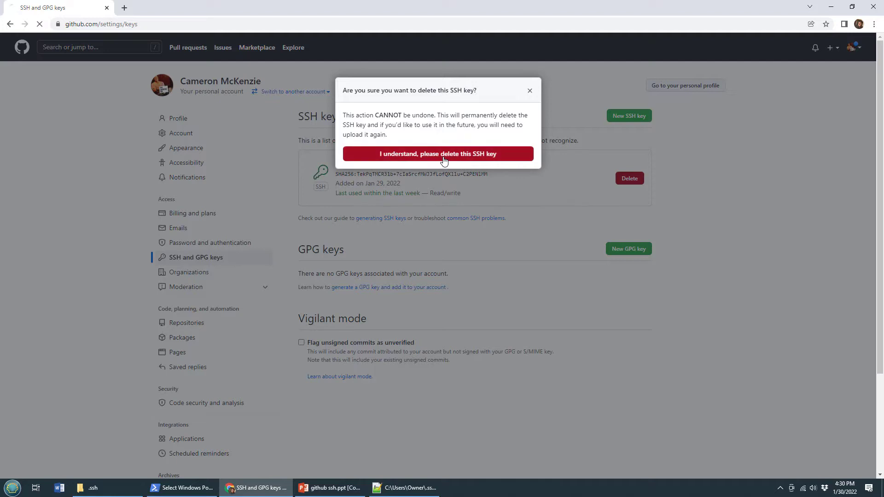
click(445, 153)
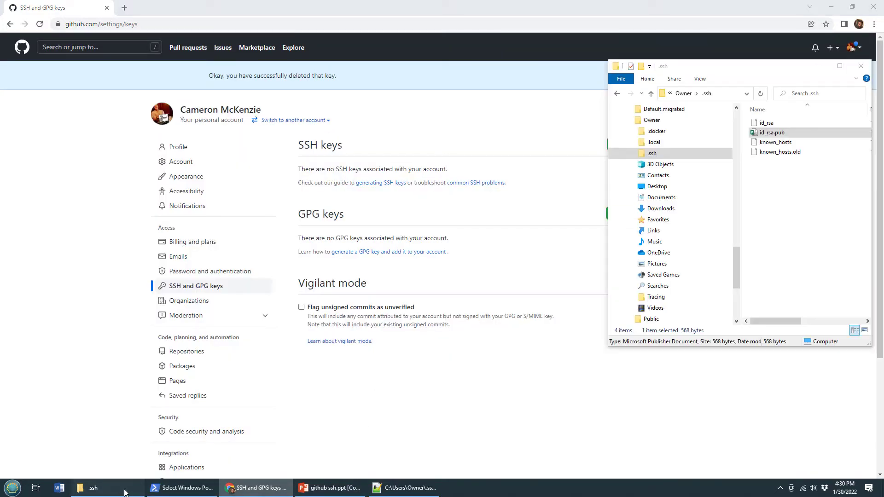
Select all files in the .ssh folder and delete them.
key(ctrl+a)
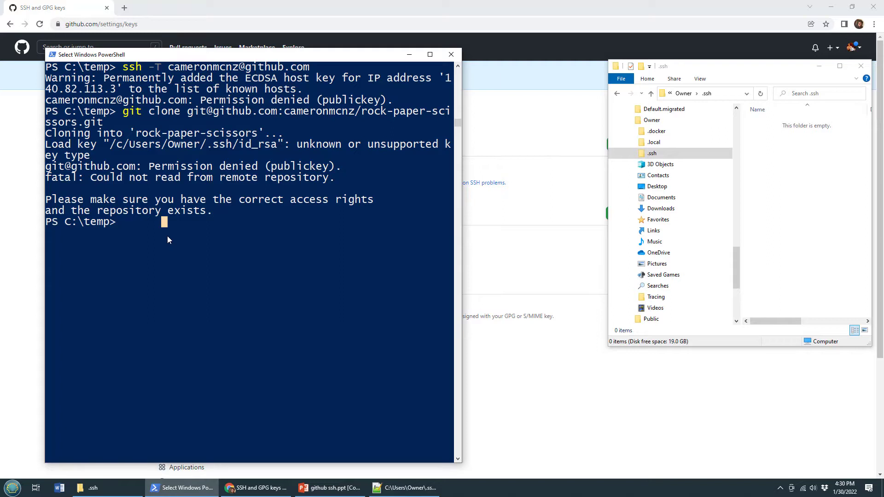
text(ssh-k)
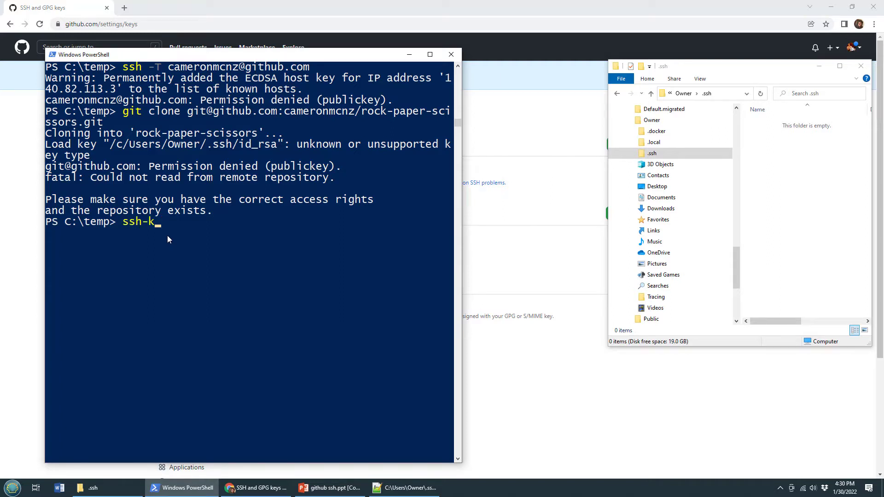
text(eygen -o)
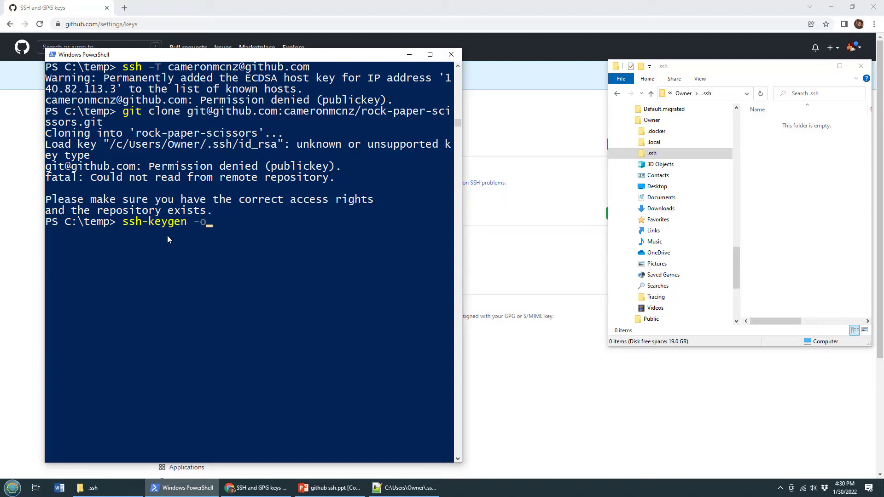
text(-t)
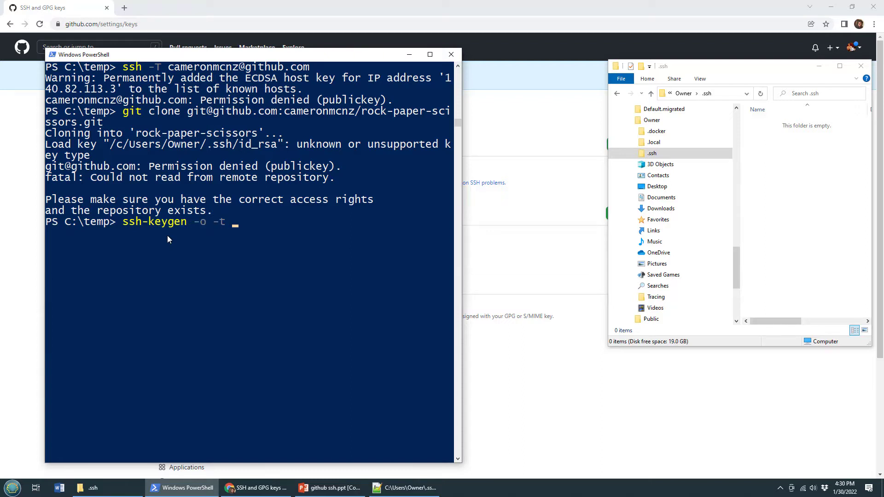
text(rsa)
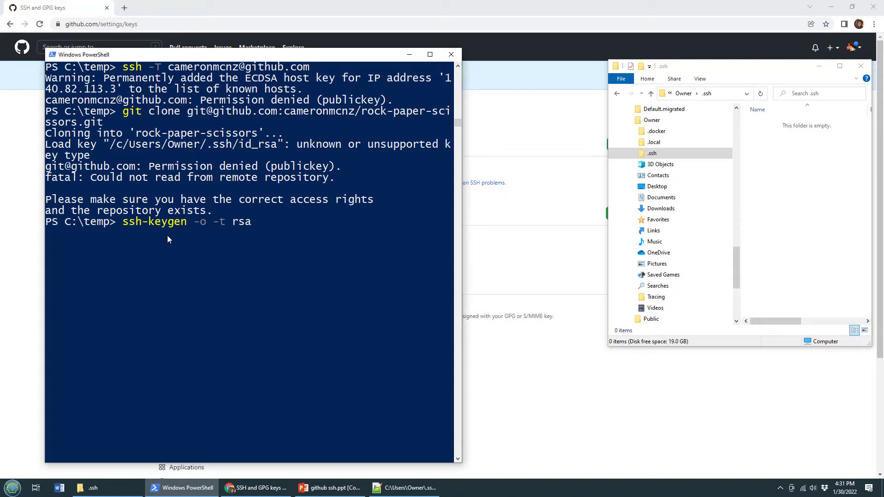
text(-C)
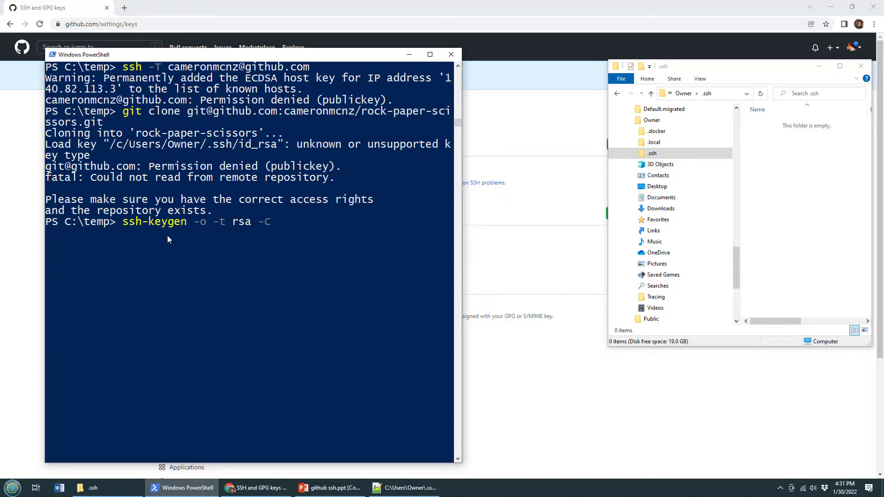
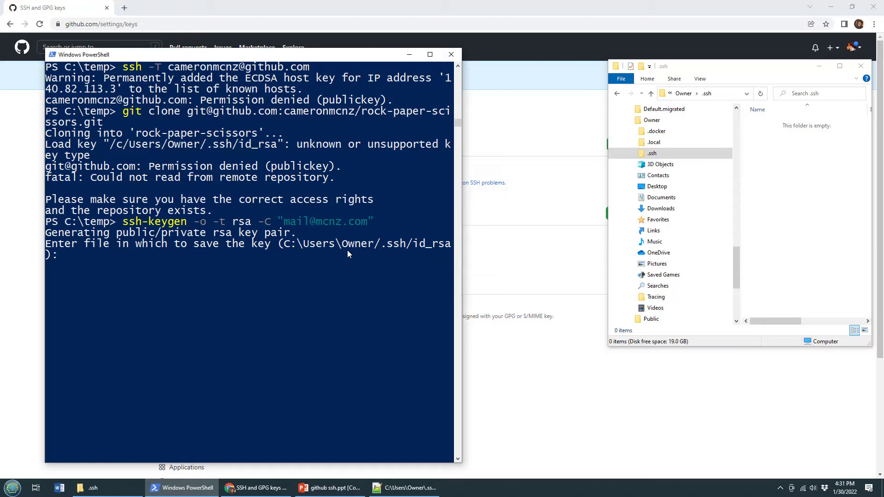
key(Enter)
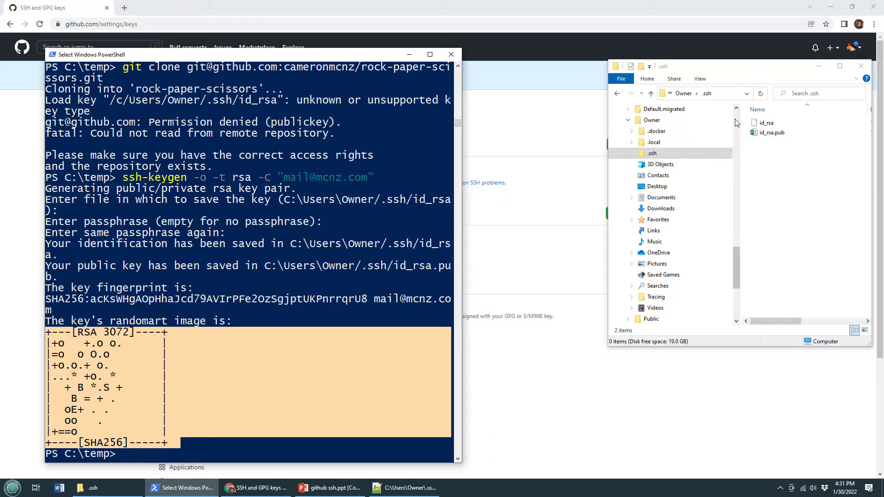
right_click(771, 133)
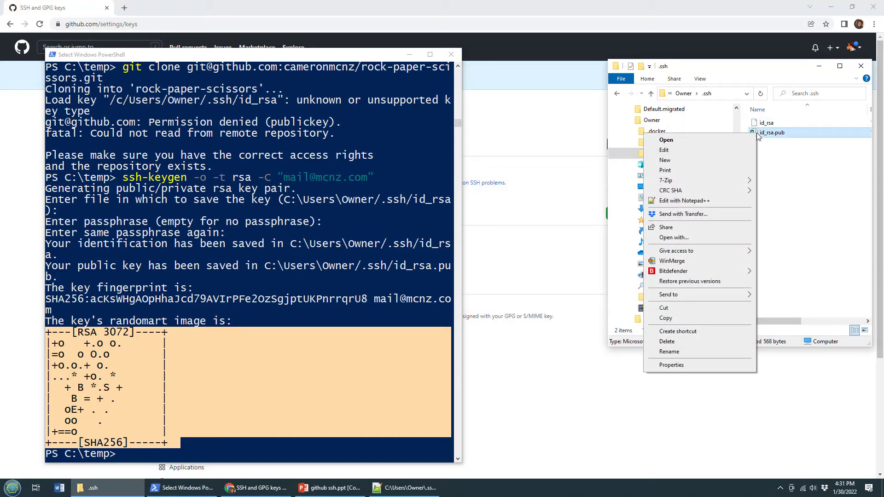
mouse_move(186, 492)
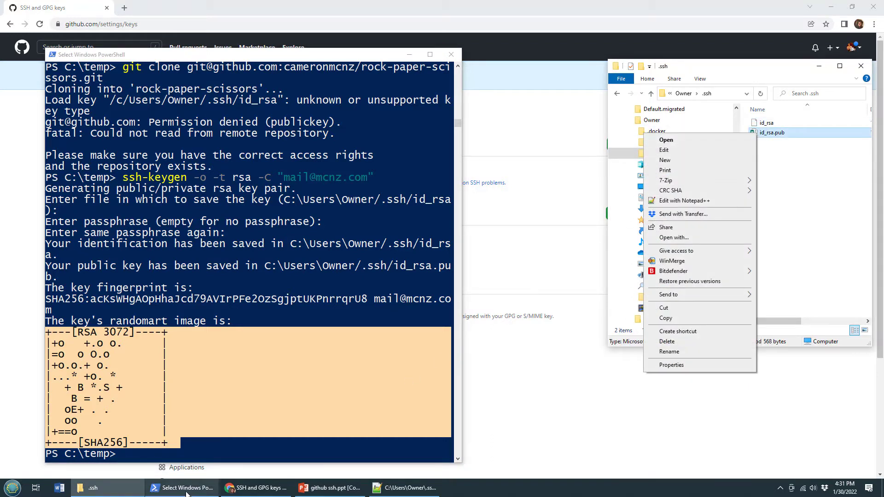
click(201, 381)
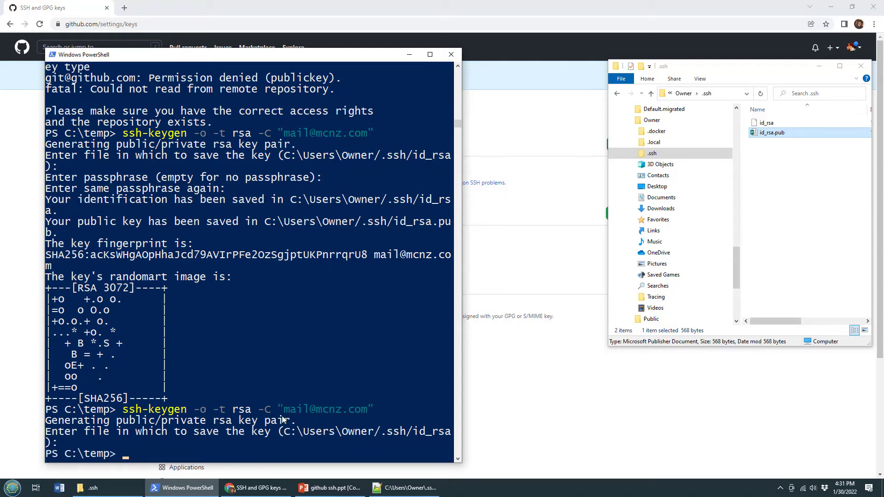
text(git clone git@github.com:cameronmcnz/rock-paper-scissors.git)
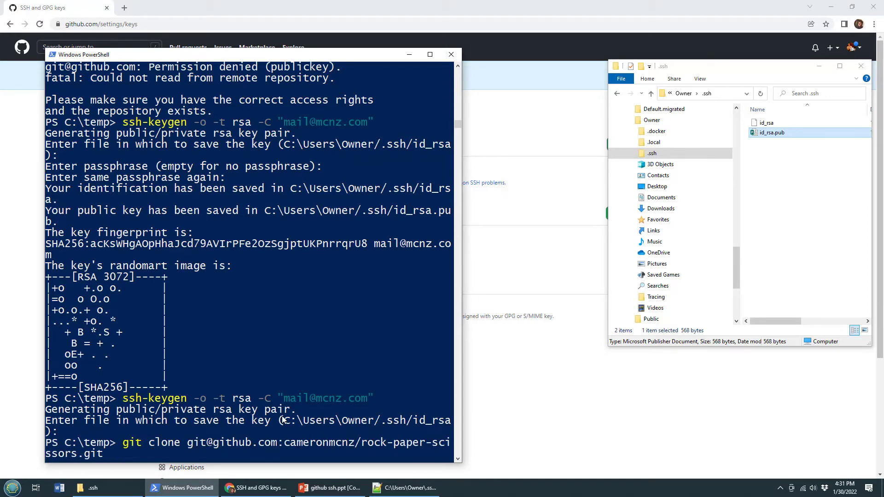
key(Return)
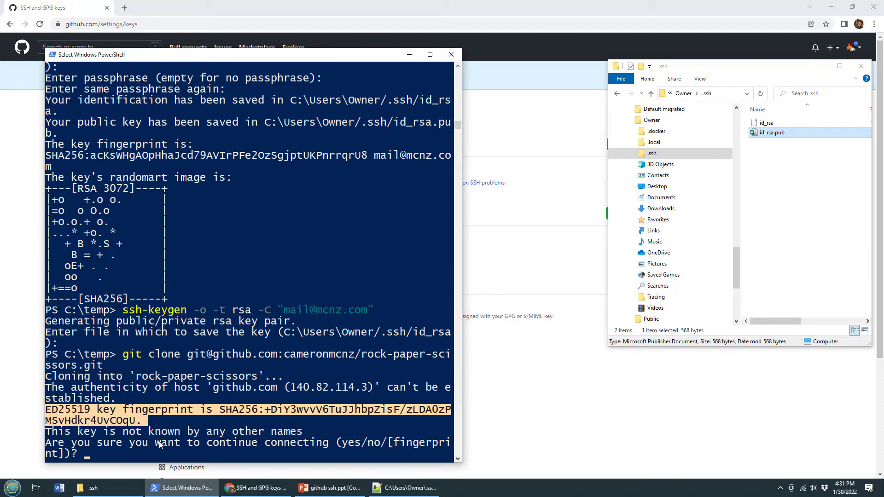
text(yes)
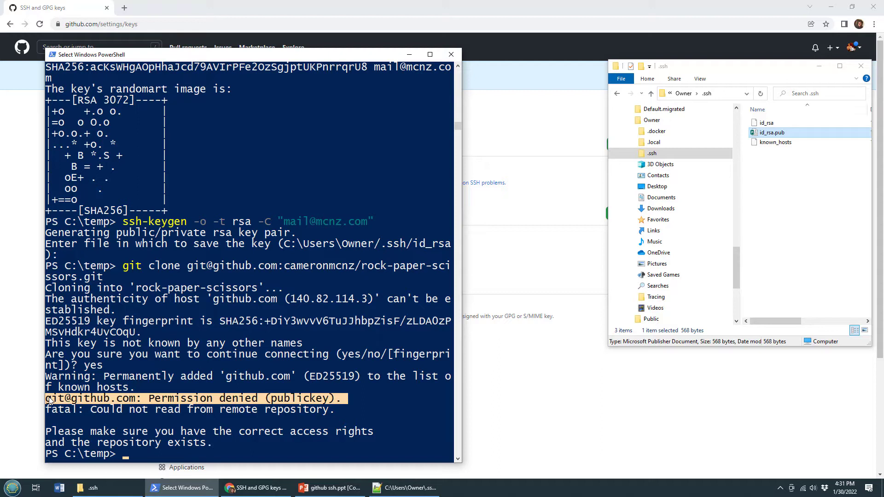
mouse_move(230, 361)
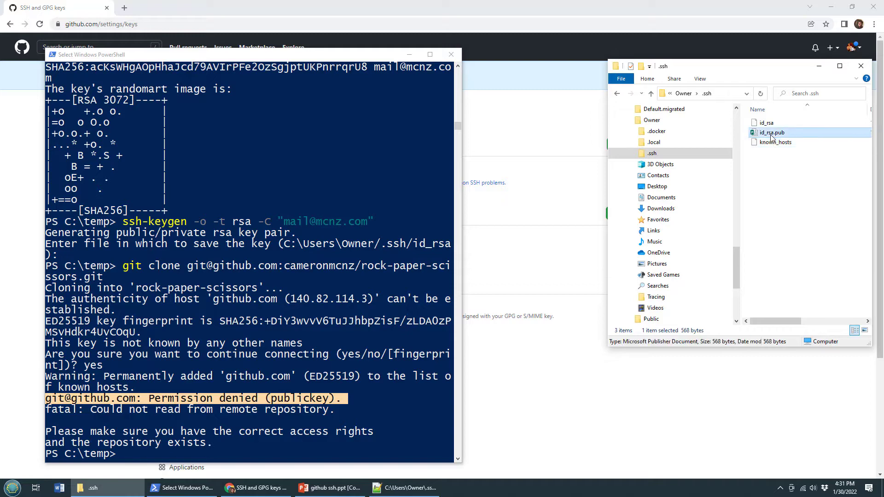
Reload id_rsa.pub in Notepad++ and copy its entire ssh-rsa key text.
right_click(772, 132)
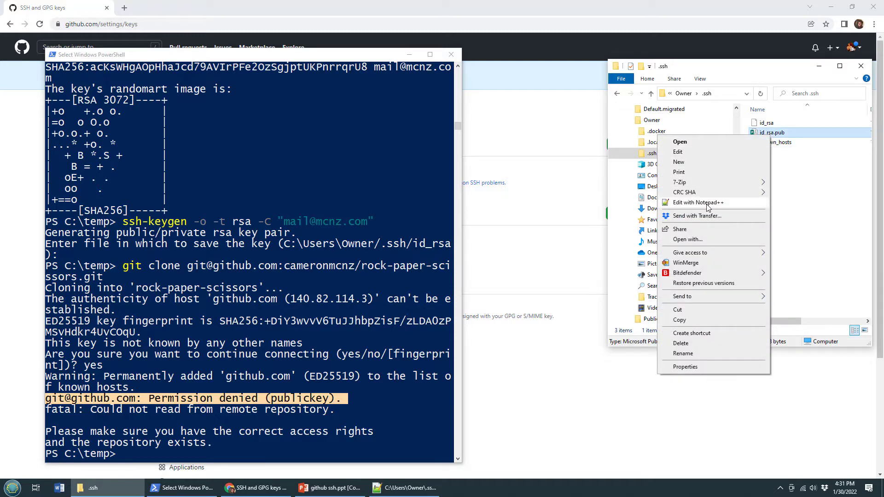
click(698, 202)
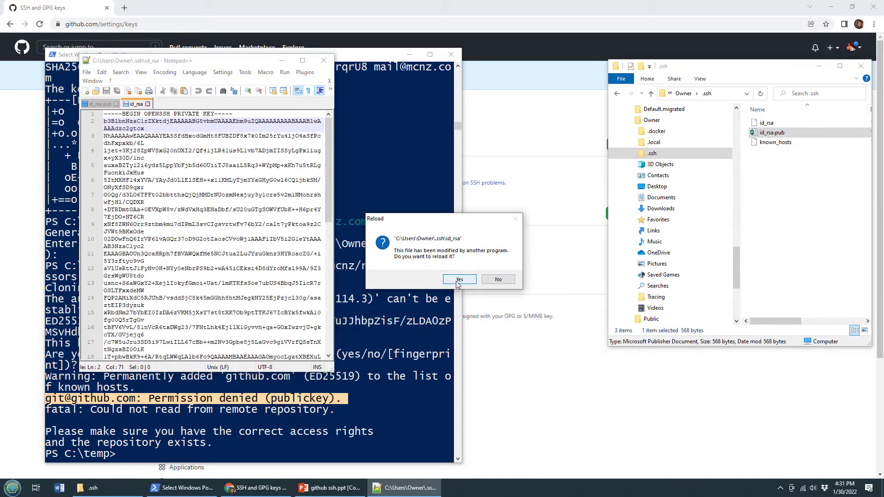
click(459, 280)
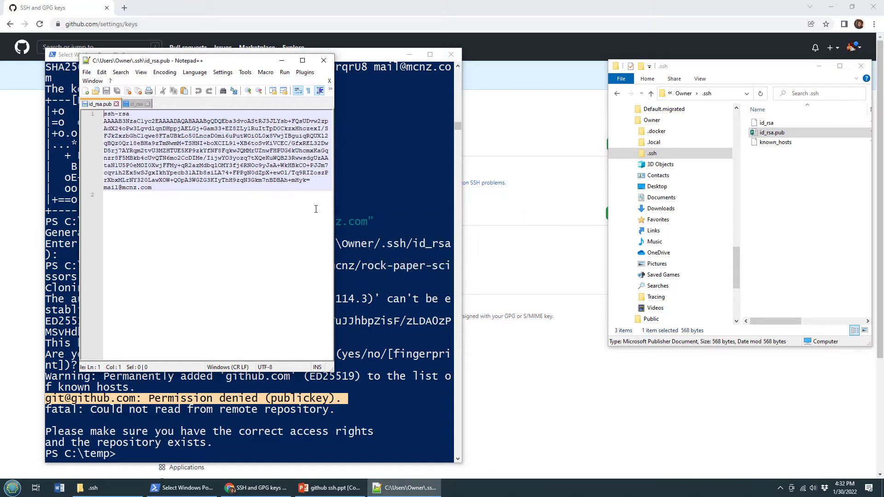
right_click(771, 133)
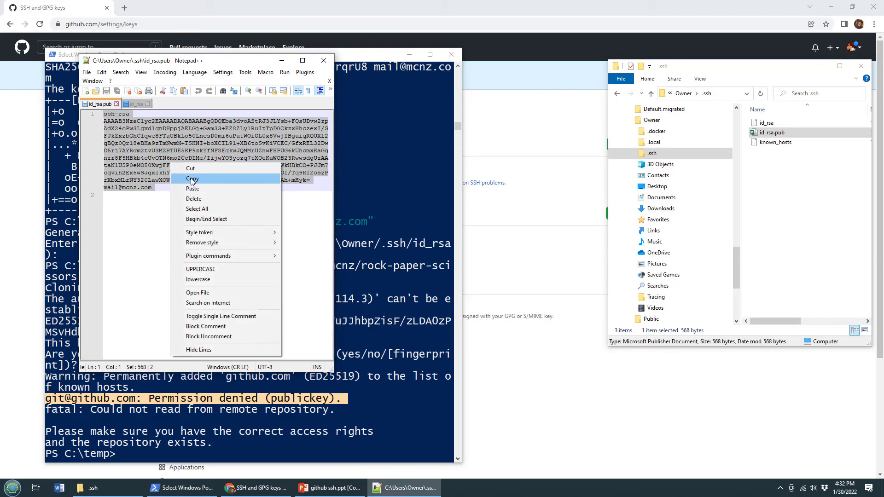
click(192, 178)
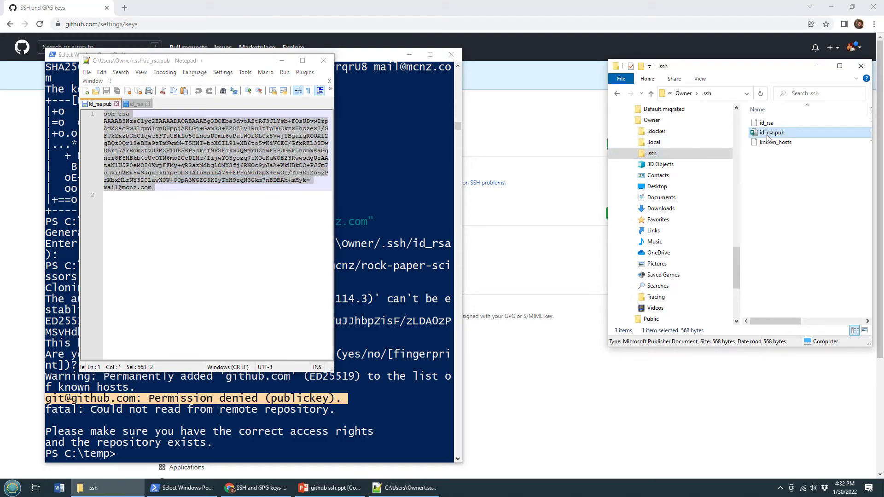
click(778, 142)
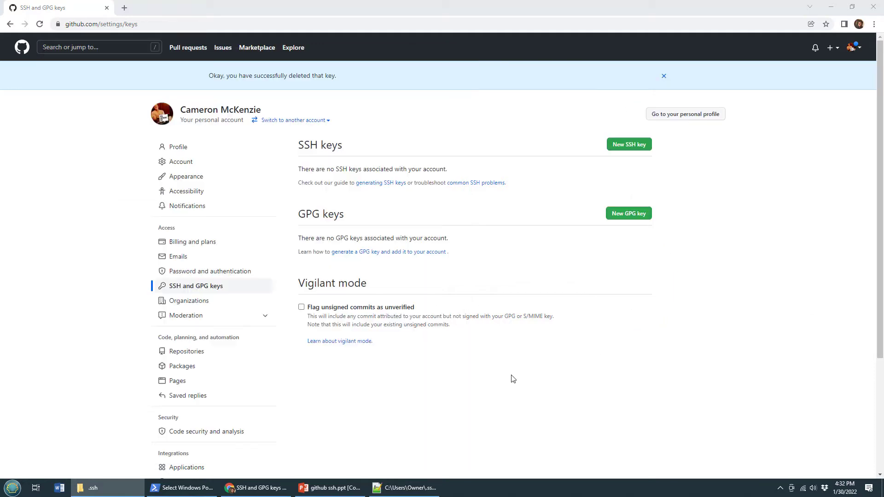
mouse_move(511, 378)
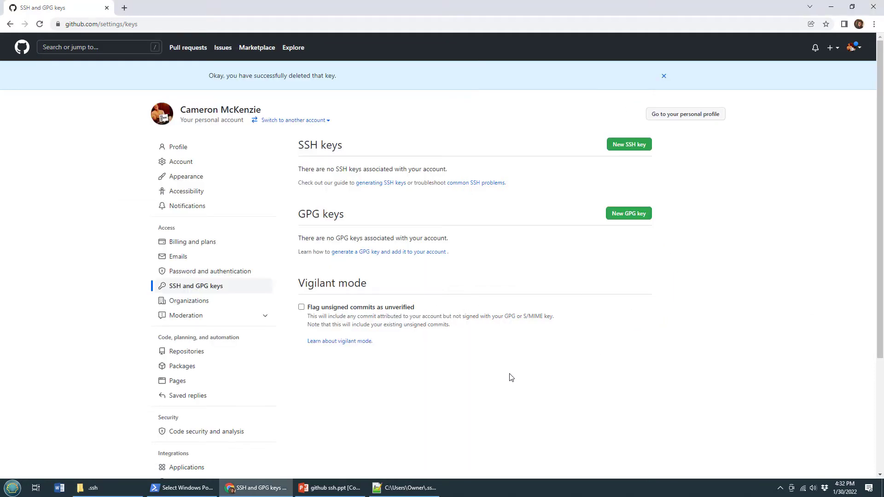
mouse_move(215, 294)
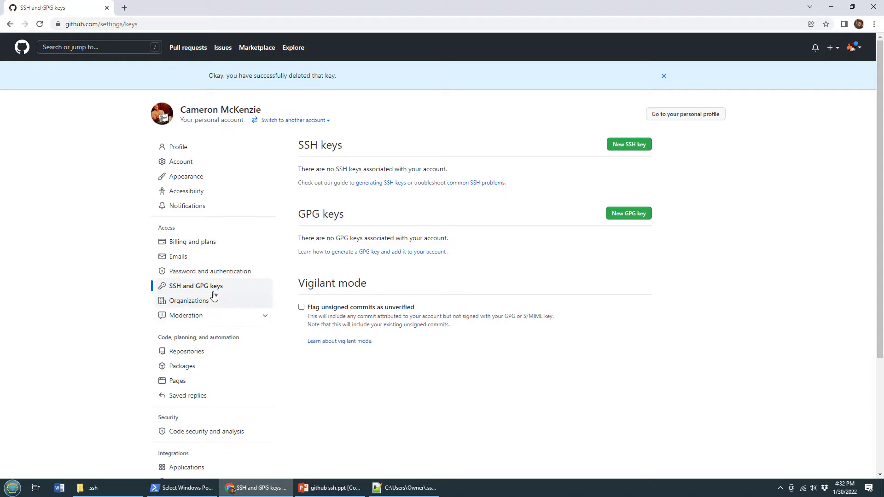
Add the key titled camerons-key as a new SSH key and confirm the account password.
click(663, 75)
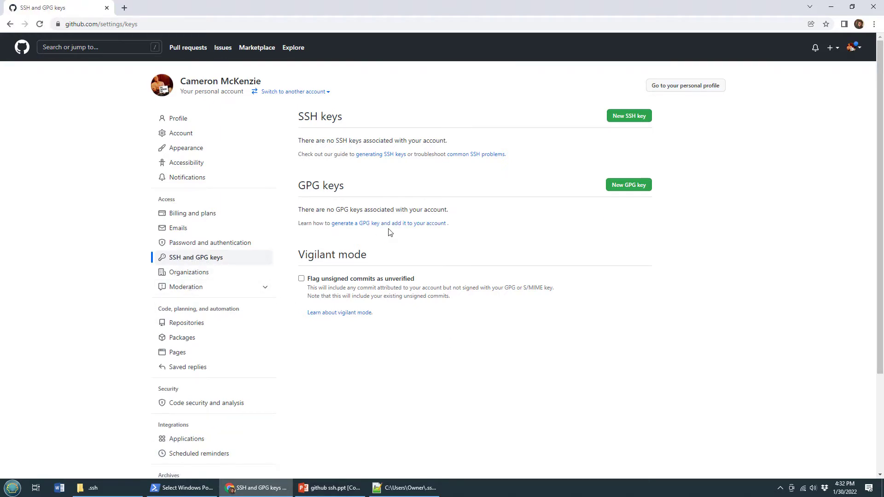
click(629, 116)
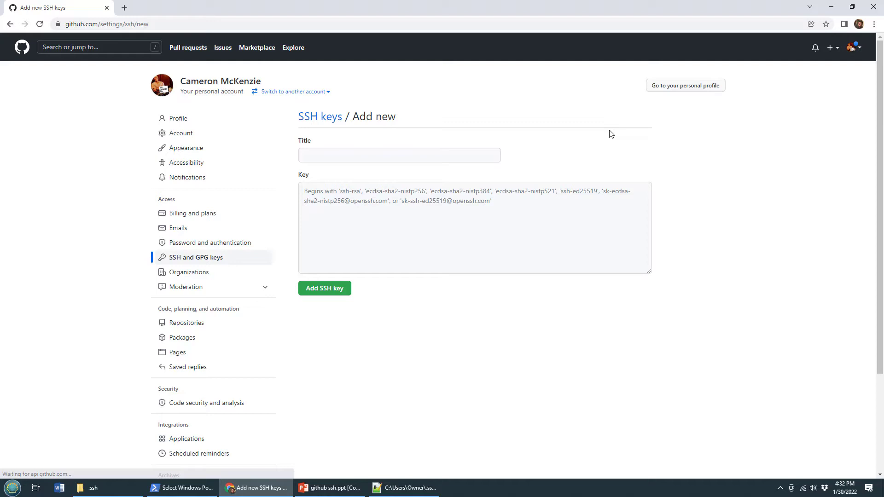
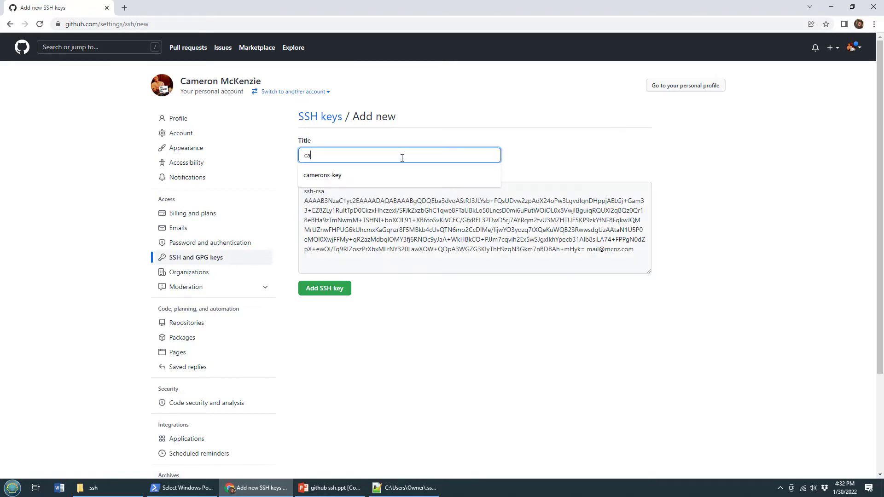
click(322, 175)
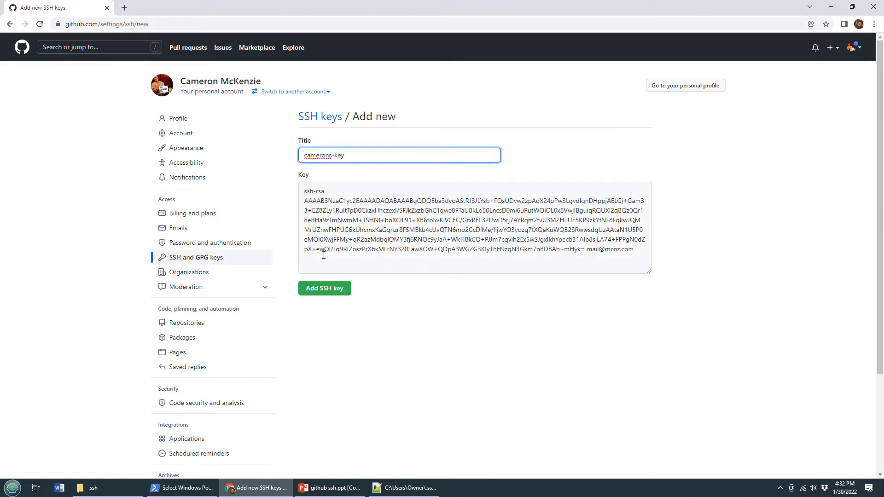
click(324, 288)
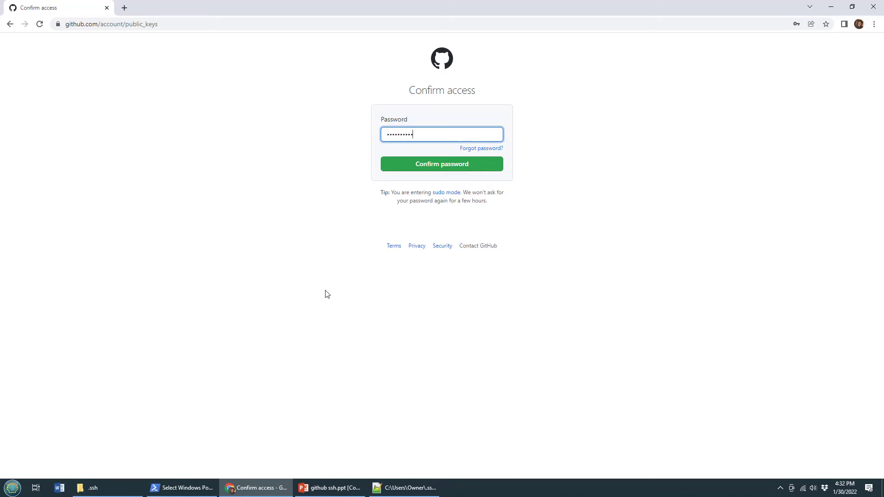
click(442, 164)
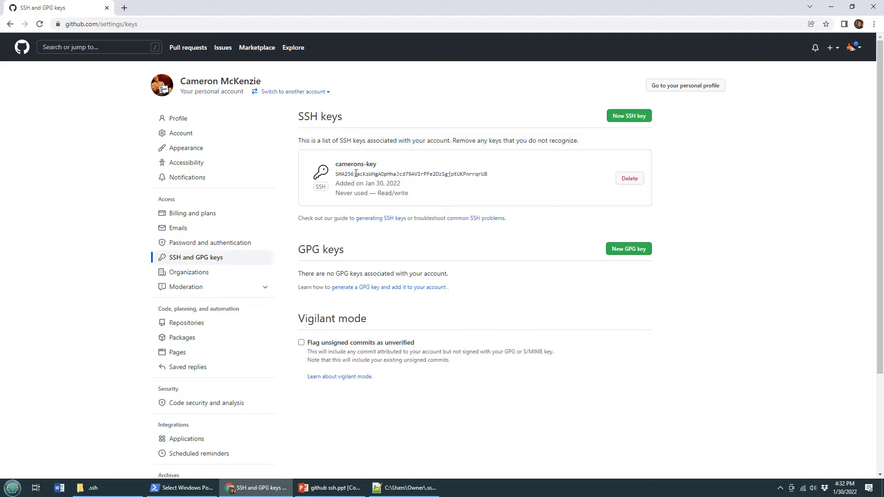
click(91, 489)
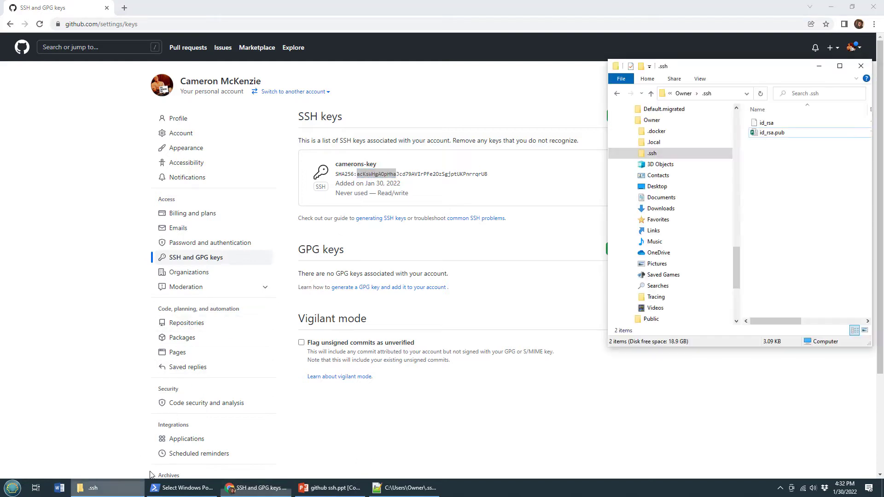
click(771, 133)
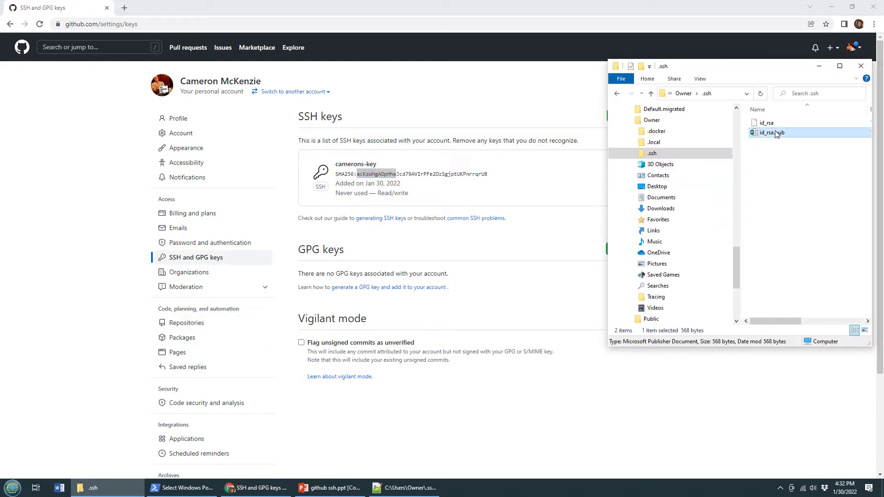
click(766, 122)
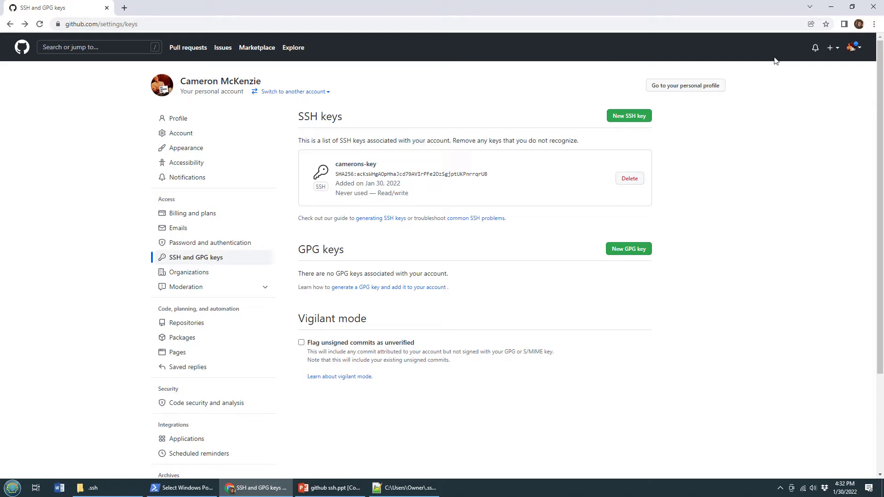
From Your repositories, copy rock-paper-scissors' SSH clone address from the Code dropdown.
click(852, 48)
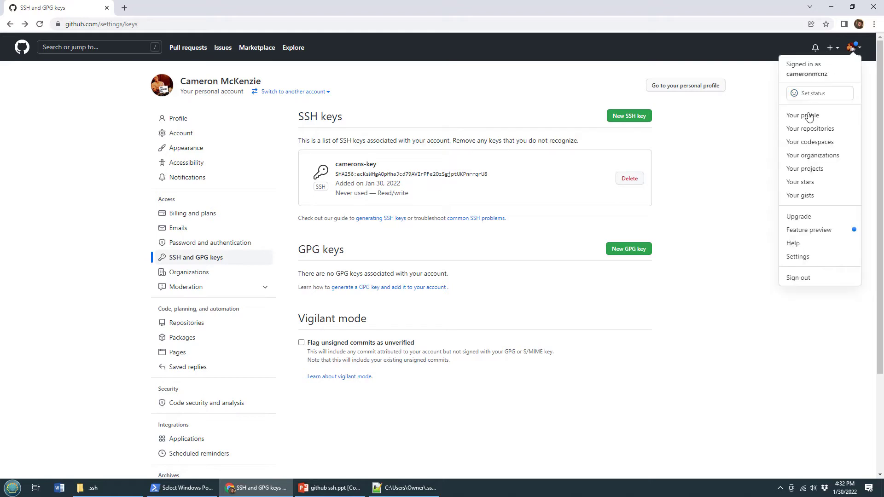
click(810, 128)
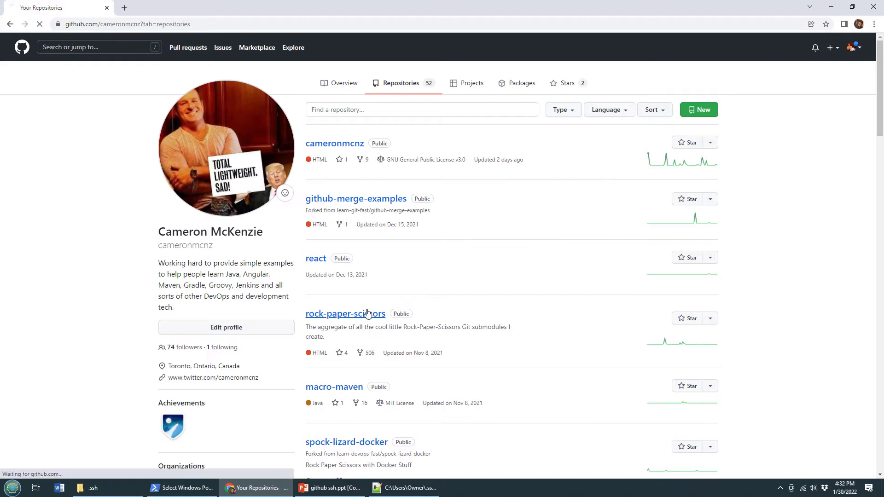
click(345, 313)
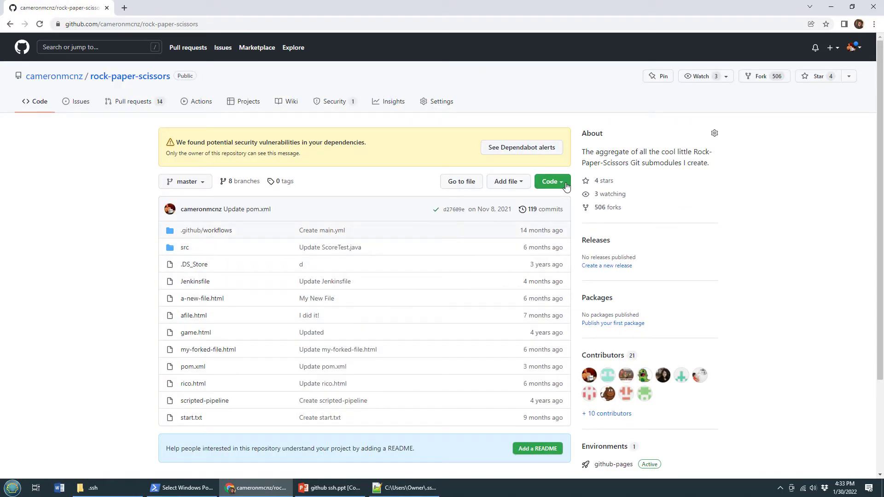
click(552, 181)
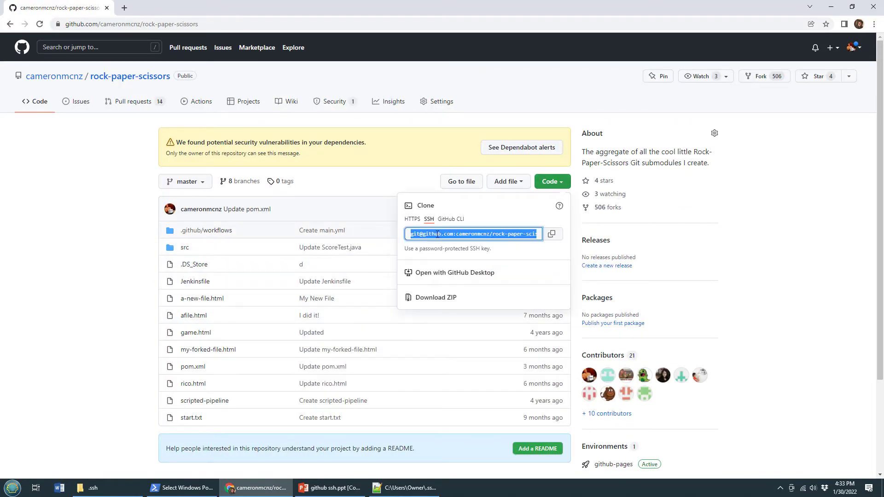
click(552, 233)
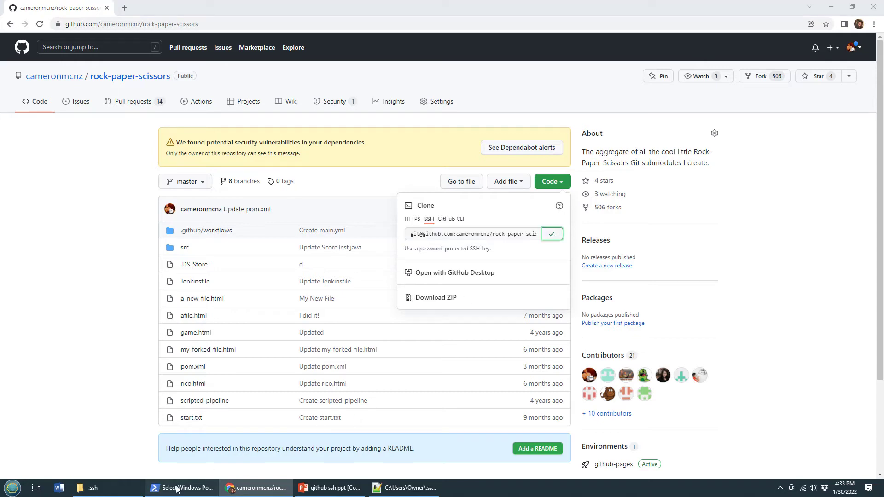
click(176, 488)
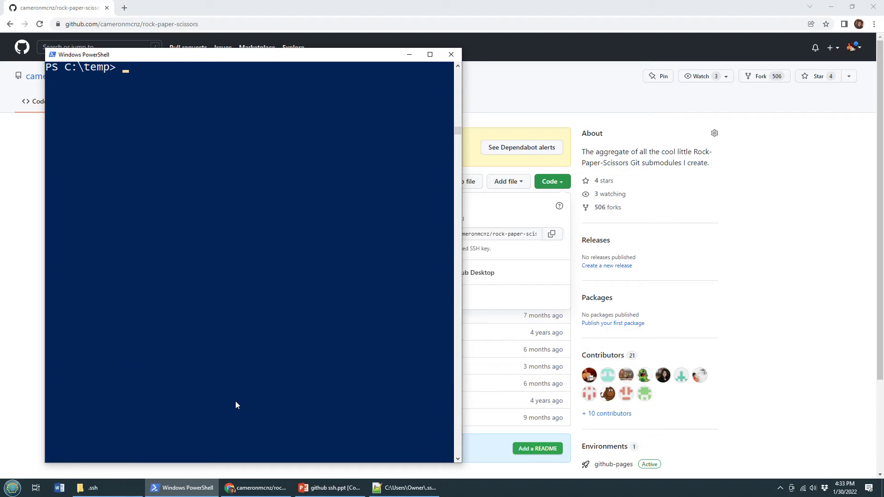
text(git clone git@github.com:cameronmcnz/rock-paper-scissors.git)
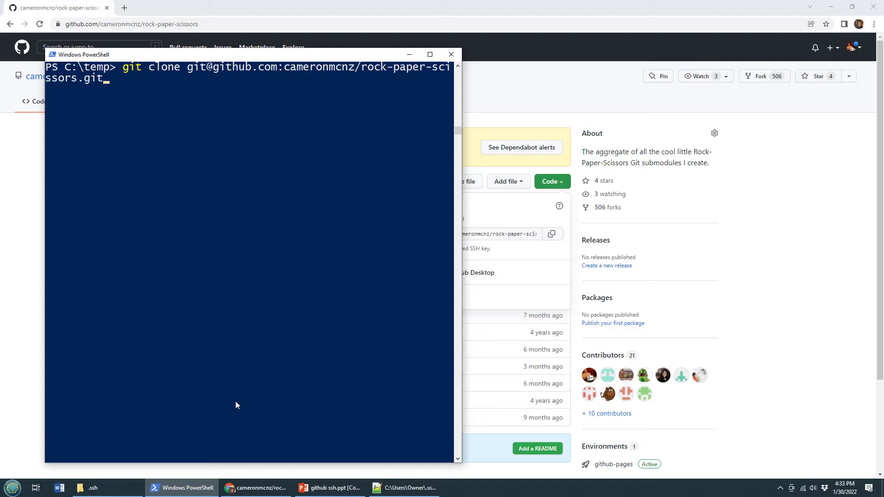
key(Enter)
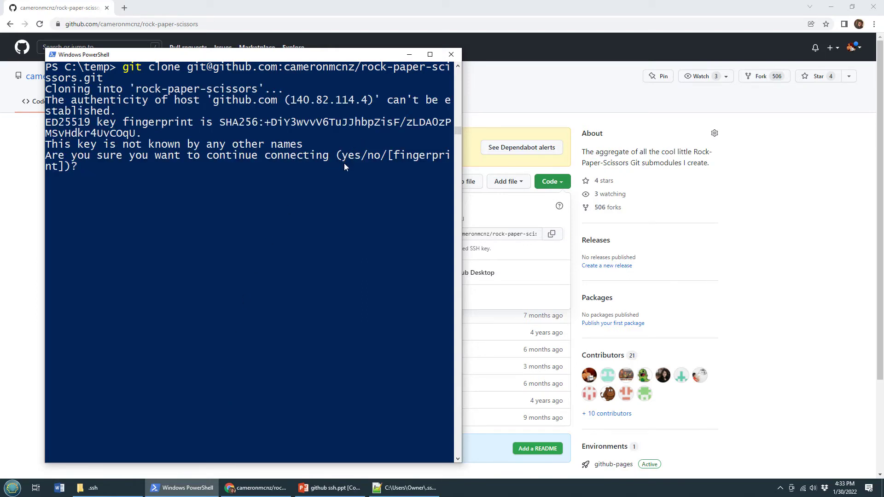
mouse_move(345, 194)
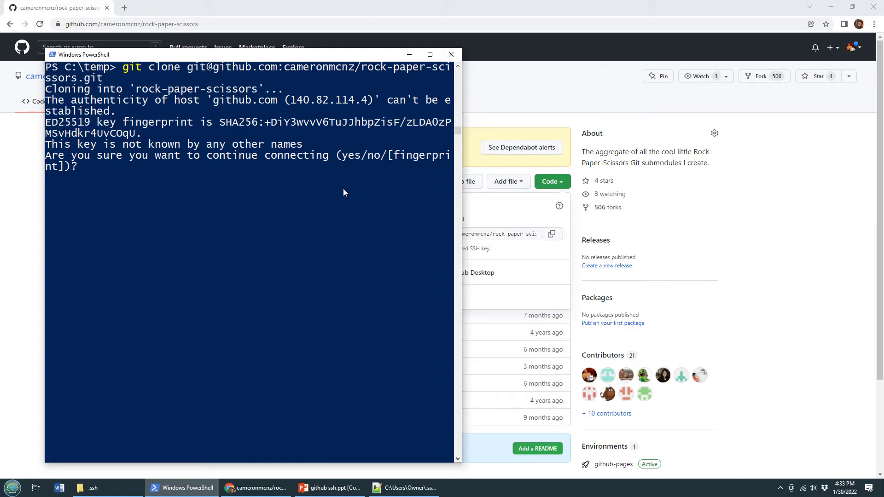
text(yes)
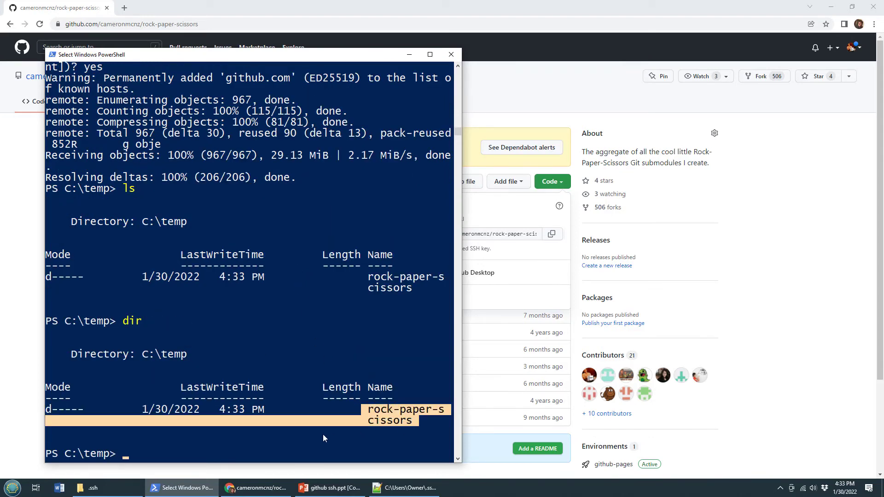
Change into the cloned folder with cd rock* and view its file listing.
text(cd rock*)
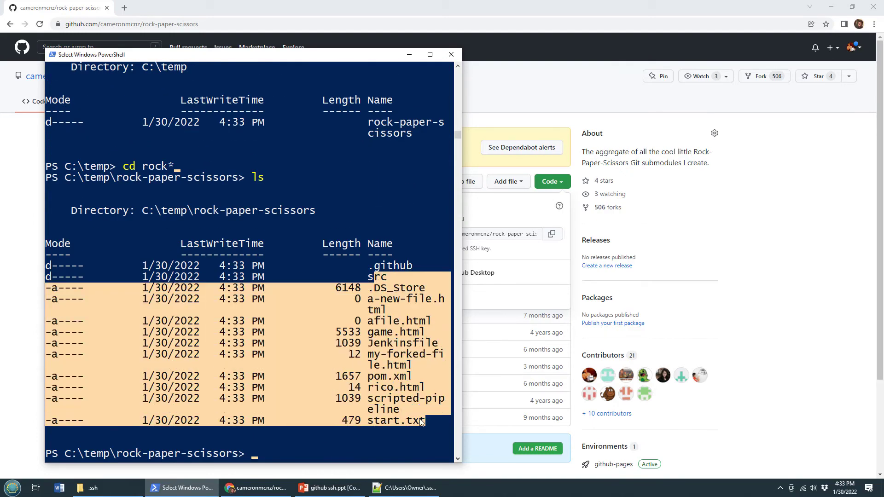
click(282, 344)
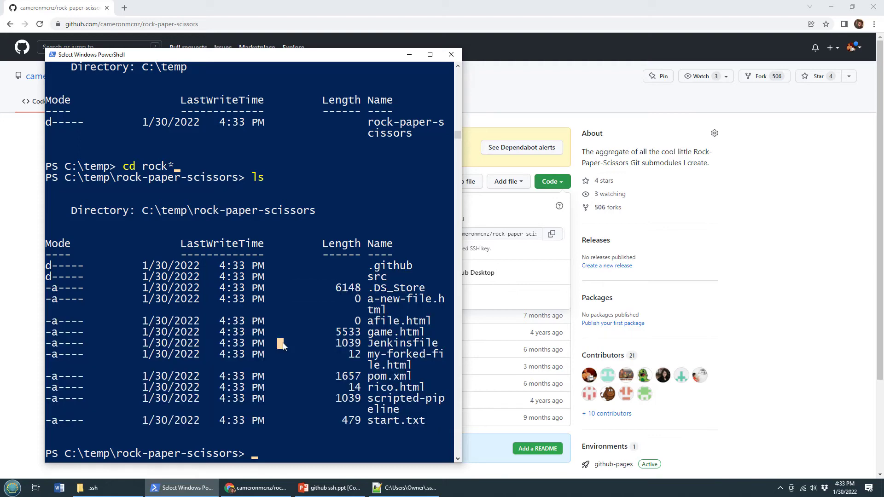
mouse_move(243, 415)
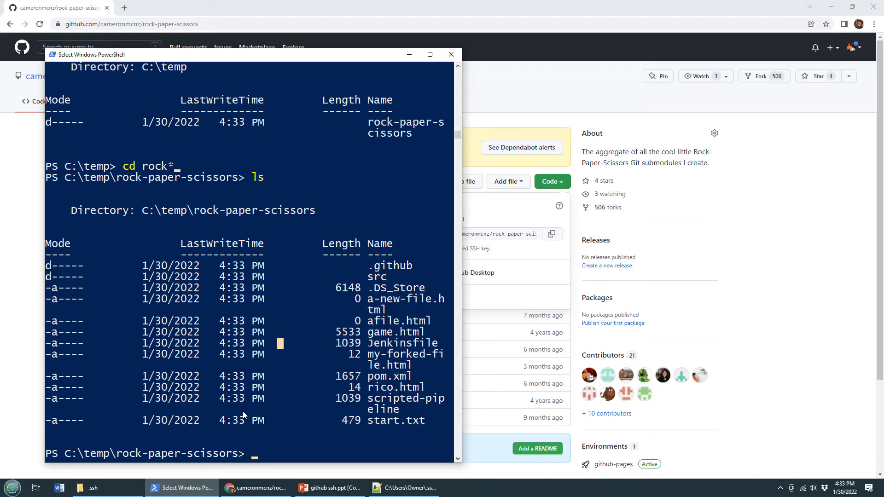
mouse_move(322, 384)
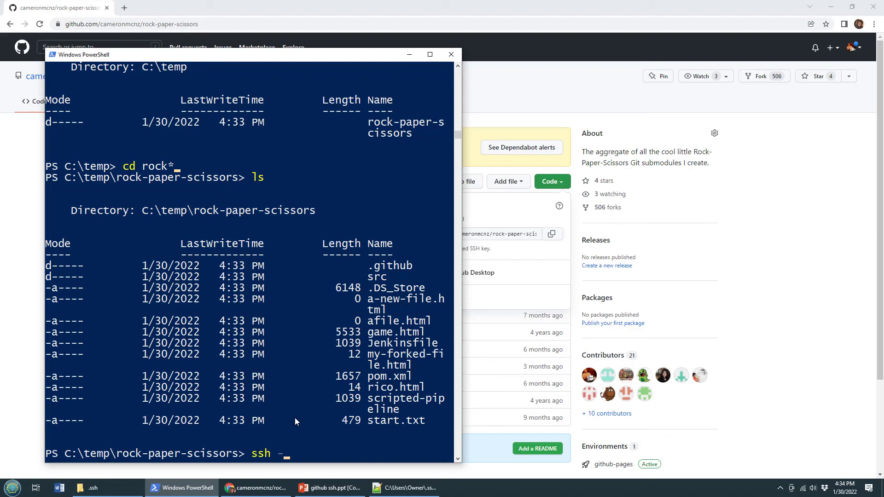
text(T)
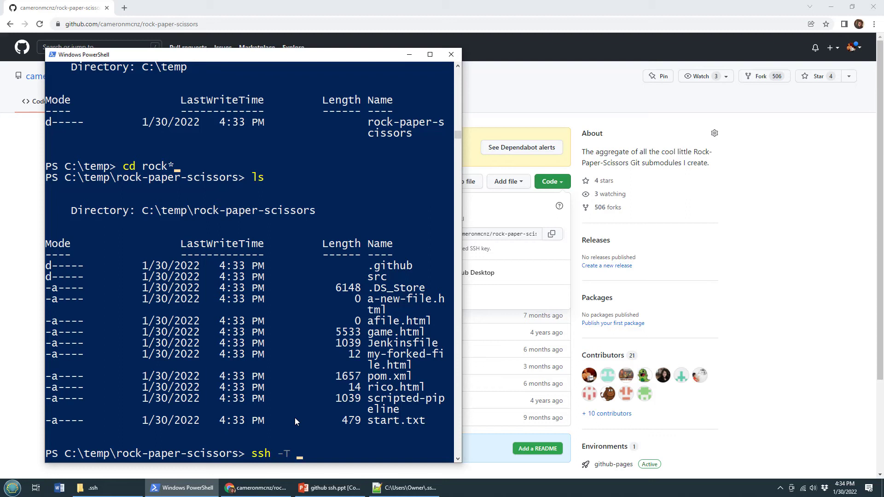
text(git@github.)
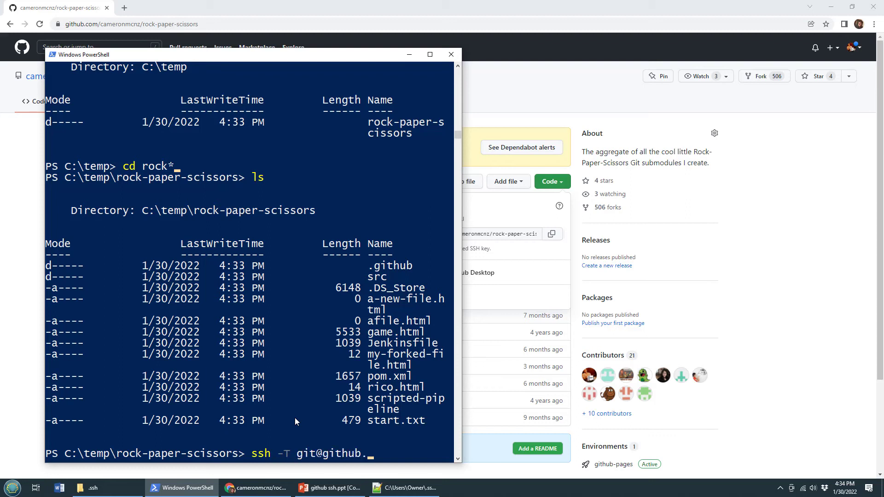
text(com)
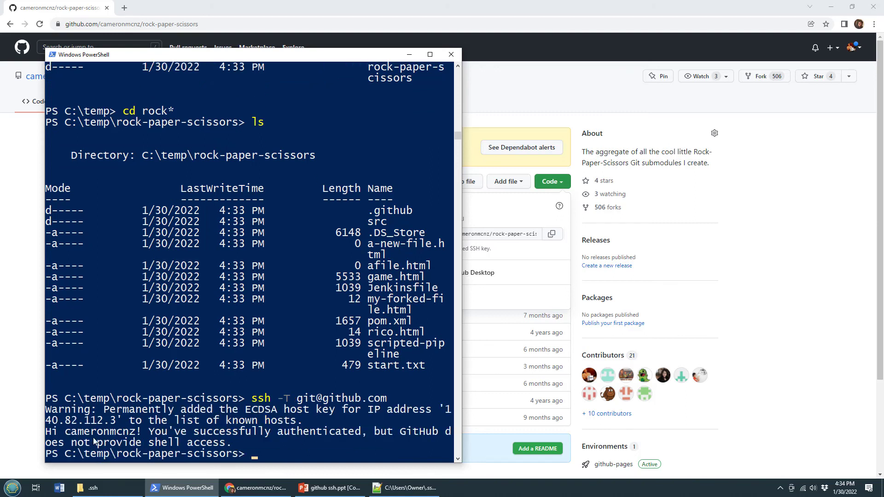
double_click(96, 431)
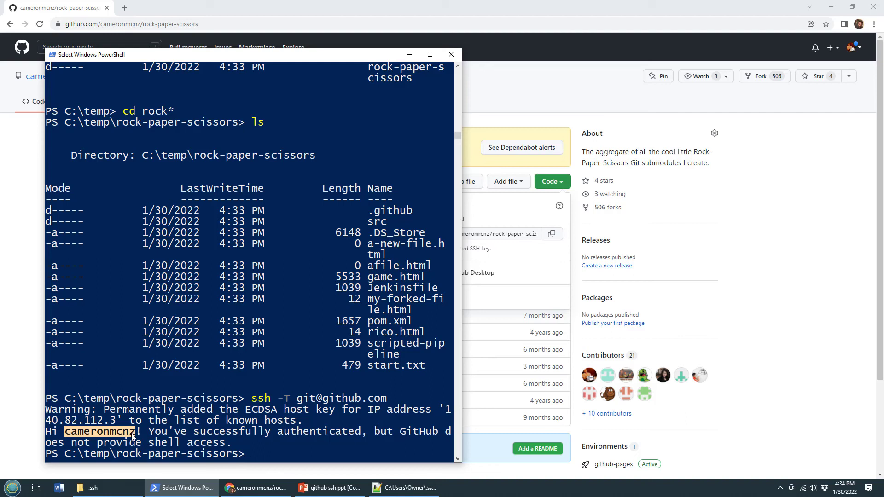
mouse_move(259, 460)
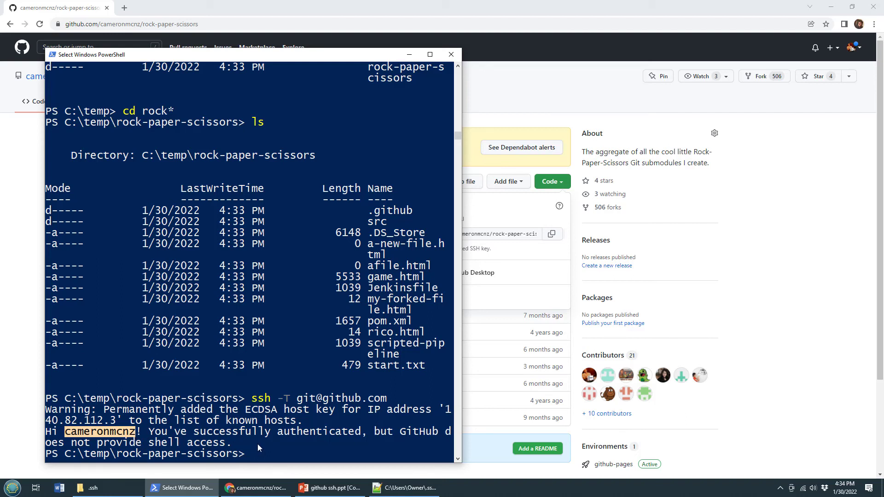
mouse_move(51, 365)
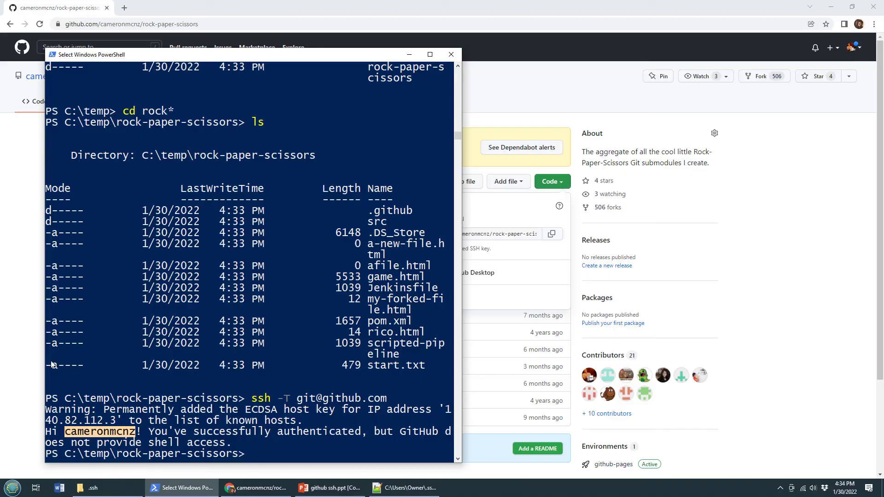